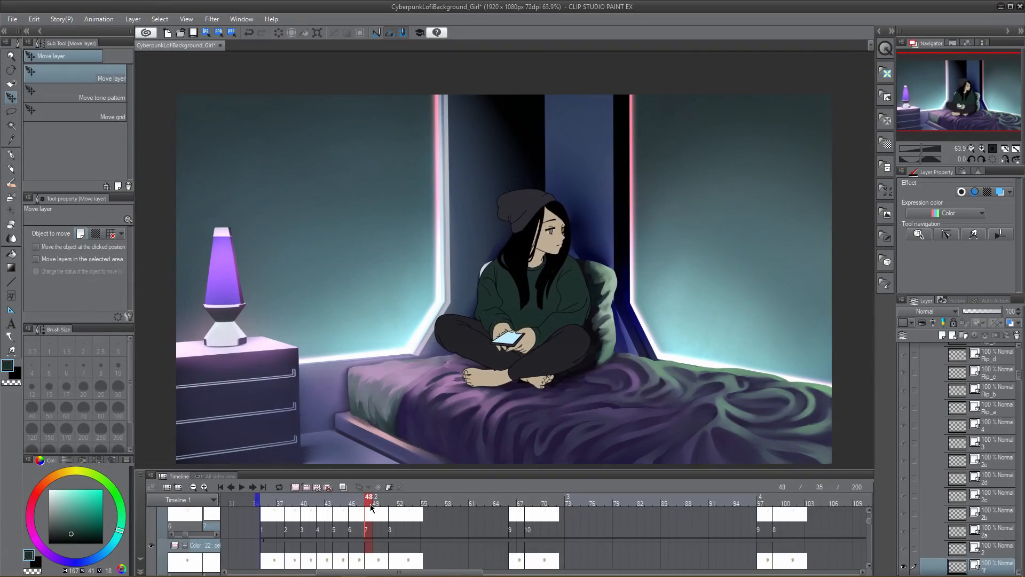
Step through frames 49, 54, 47 and 48 of the timeline, then scroll the Layer palette.
left_click(407, 499)
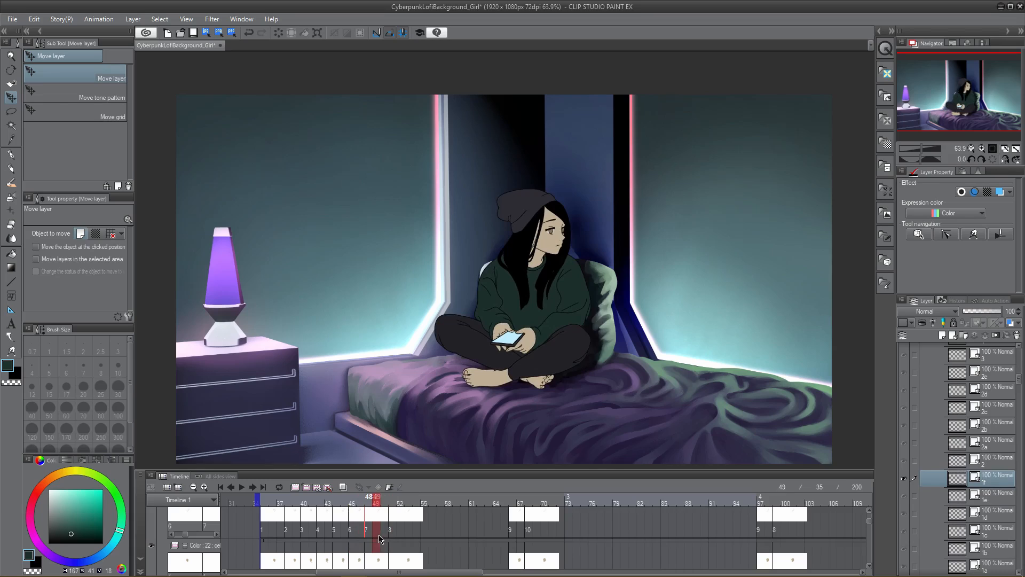
left_click(418, 499)
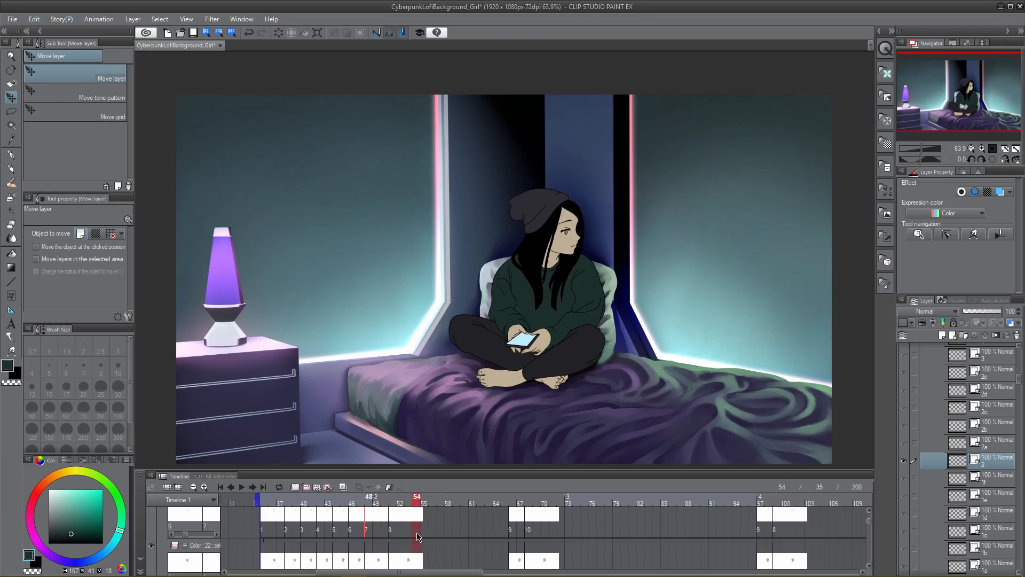
left_click(360, 500)
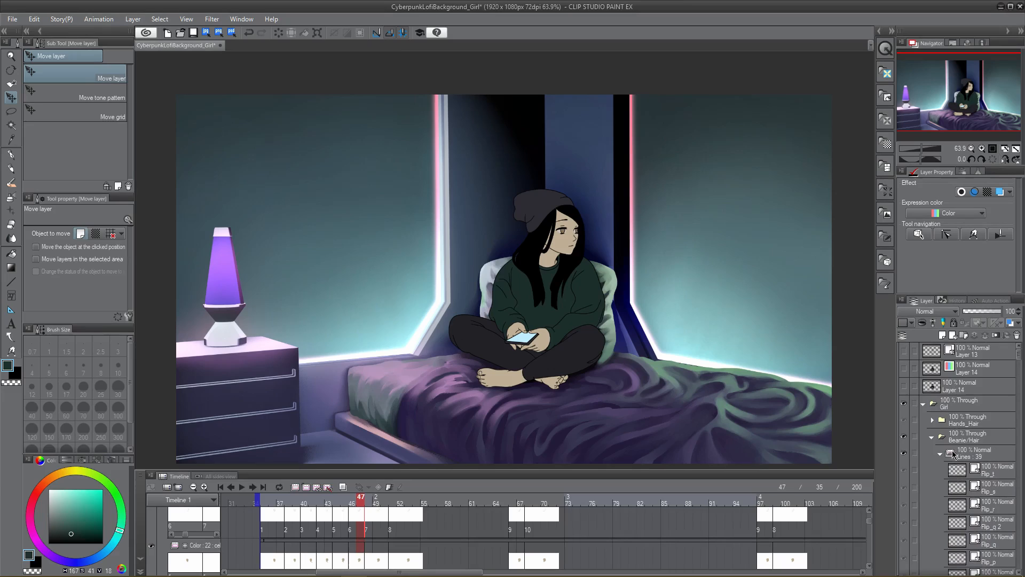
left_click(351, 502)
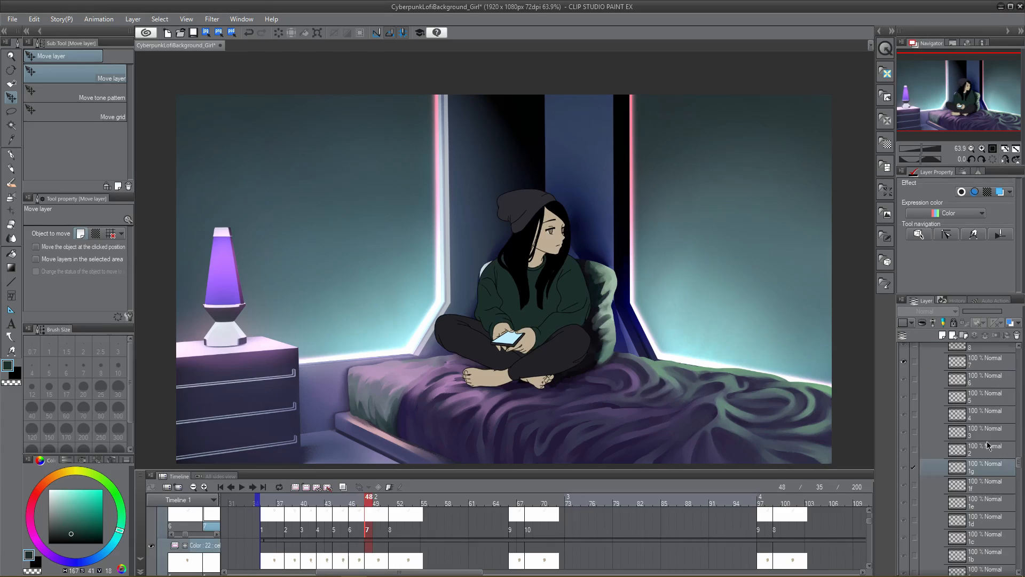
scroll("down", 3)
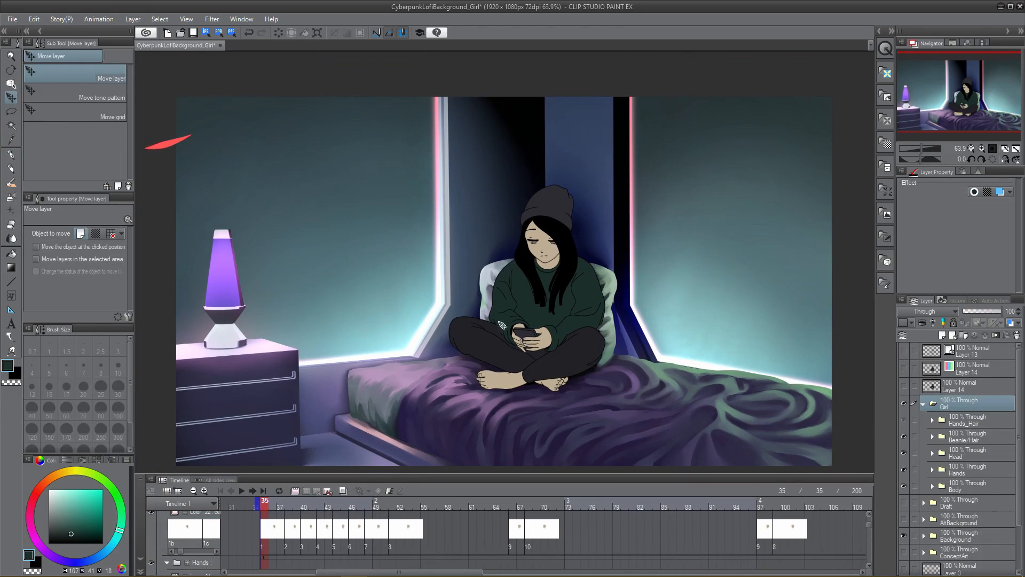
Show frame 48 on the Timeline, where the girl holds her phone in her lap.
left_click(11, 85)
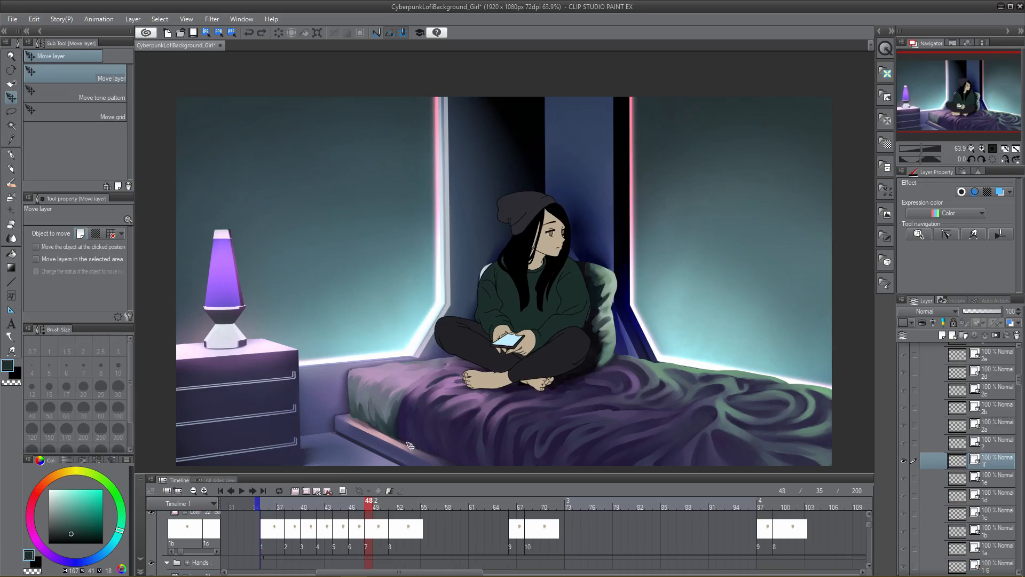
left_click(377, 506)
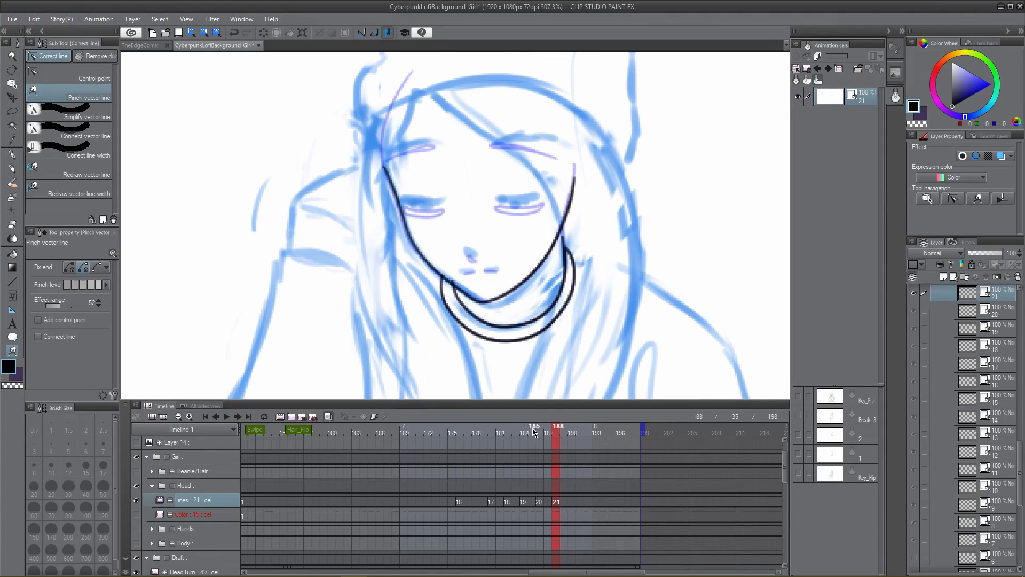
Duplicate cel 21 at frame 188 into a new cel 22 at frame 192 and compare the two.
left_click(527, 426)
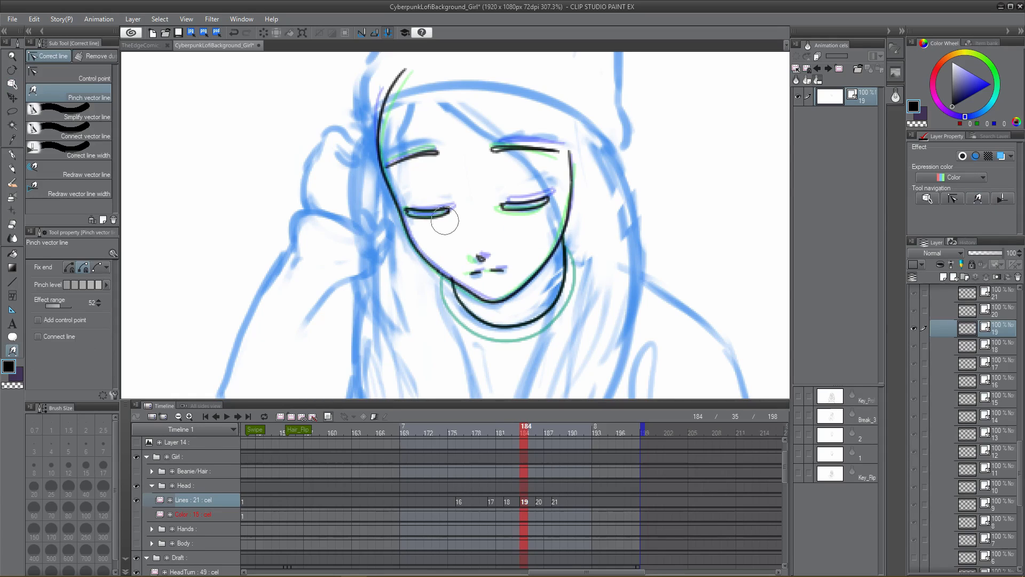
left_click(536, 427)
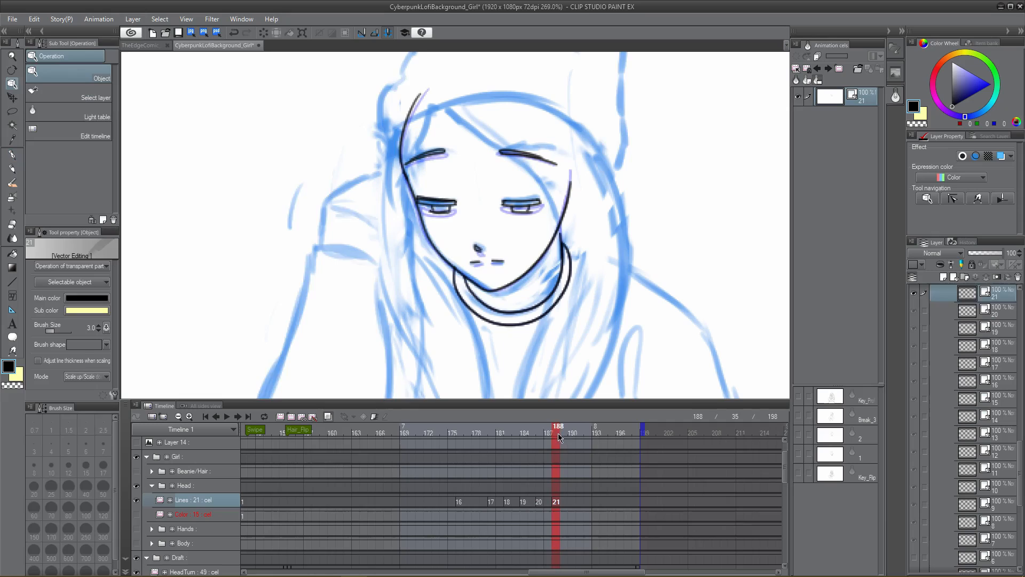
left_click(567, 426)
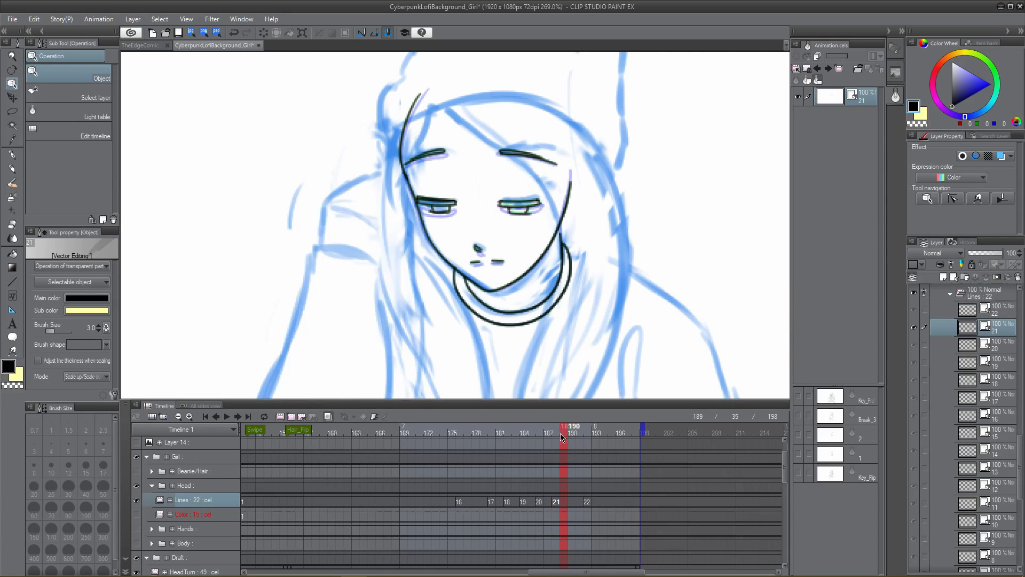
left_click(589, 426)
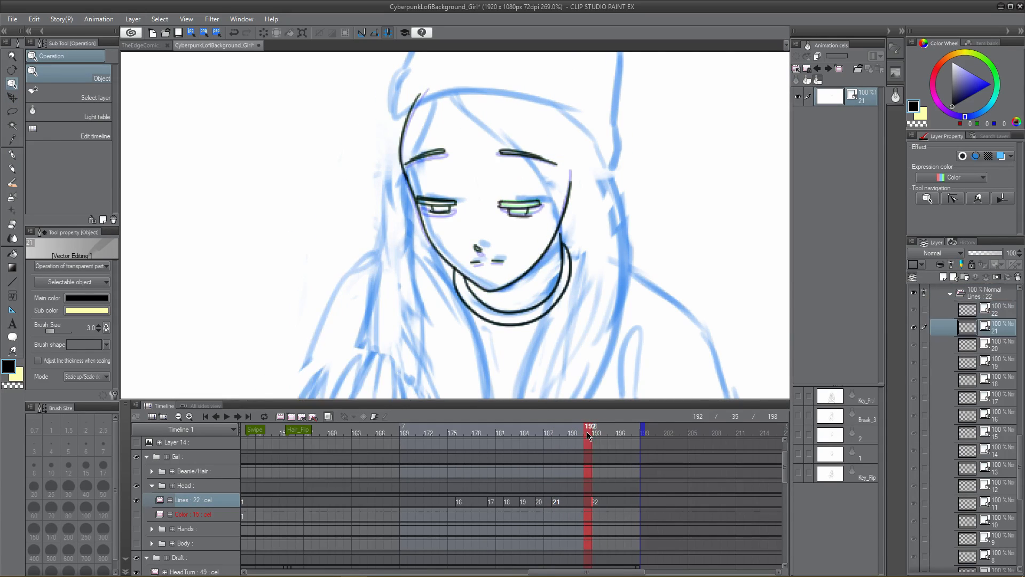
left_click(558, 426)
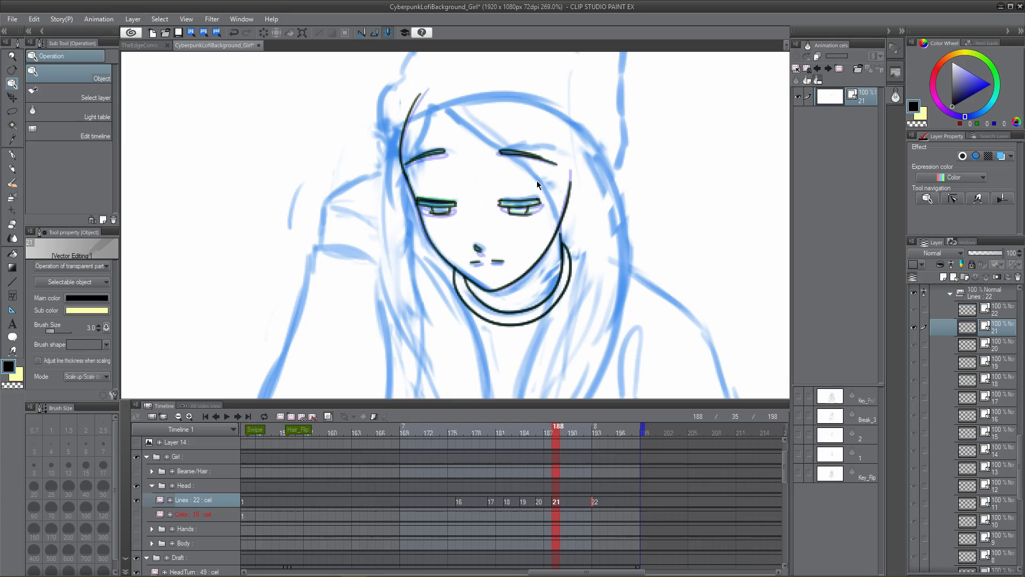
left_click(591, 426)
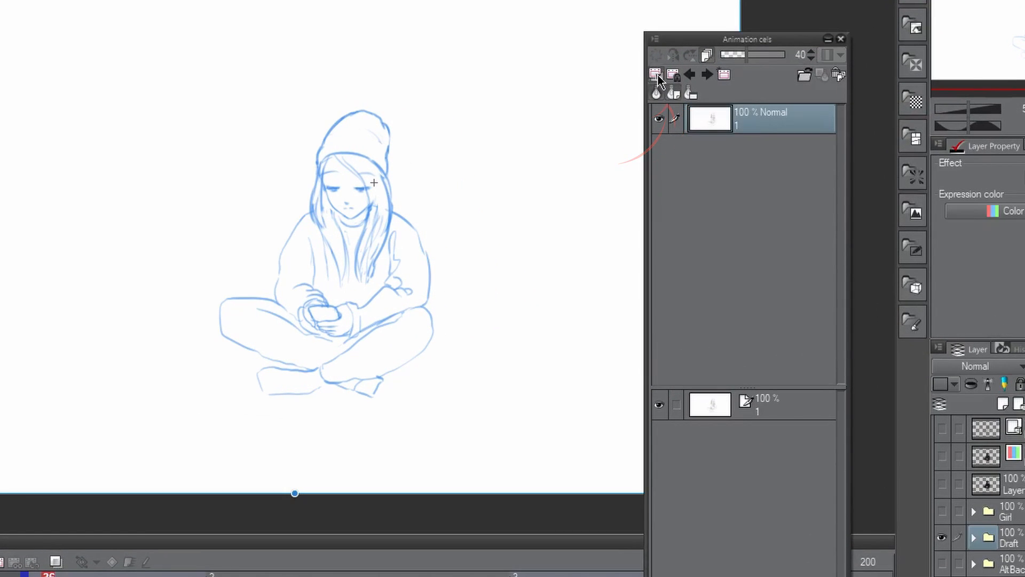
mouse_move(675, 97)
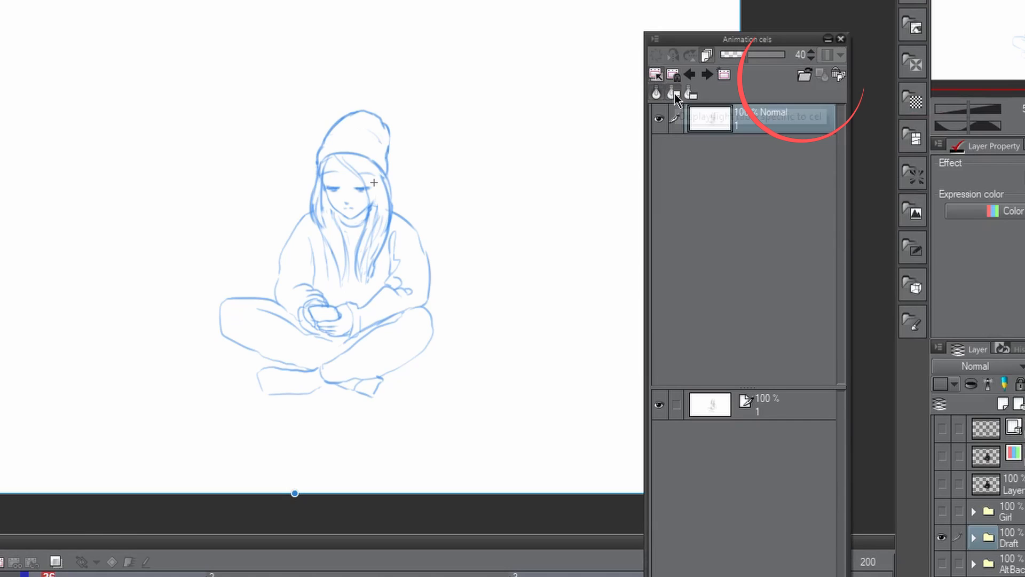
mouse_move(691, 94)
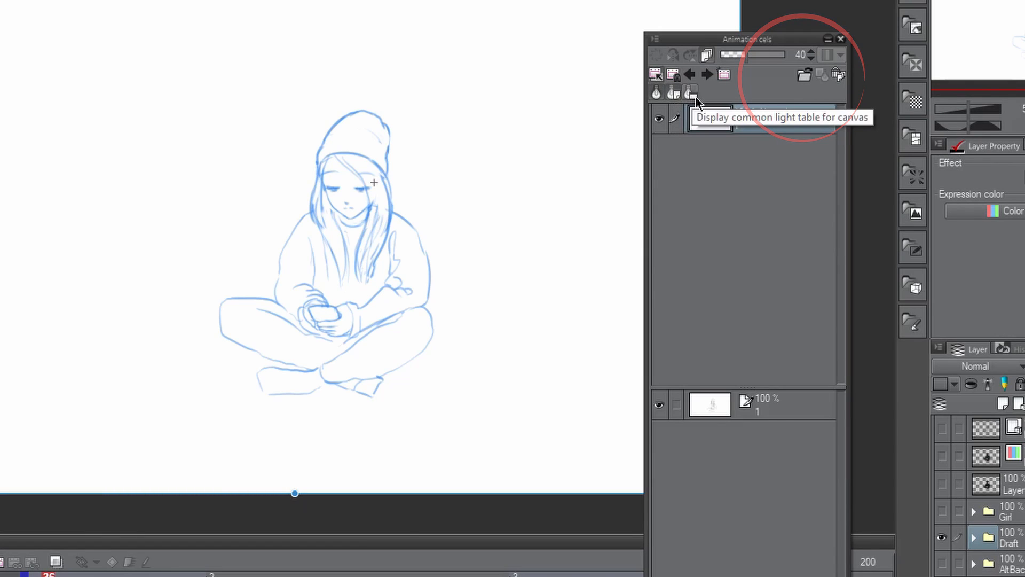
mouse_move(671, 93)
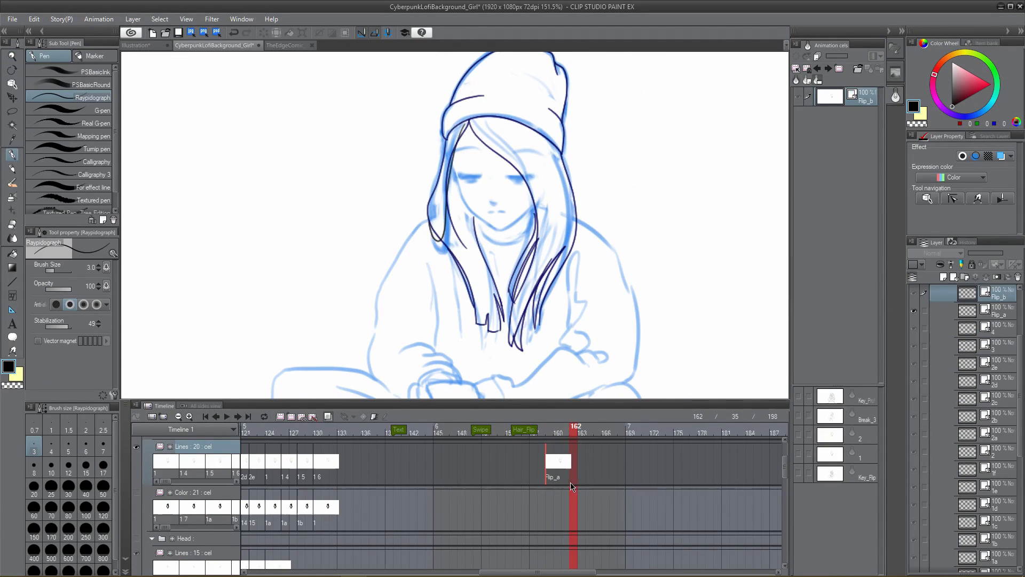
Create the next named hair-flip cel on the Lines track from the frame's cel options.
left_click(604, 433)
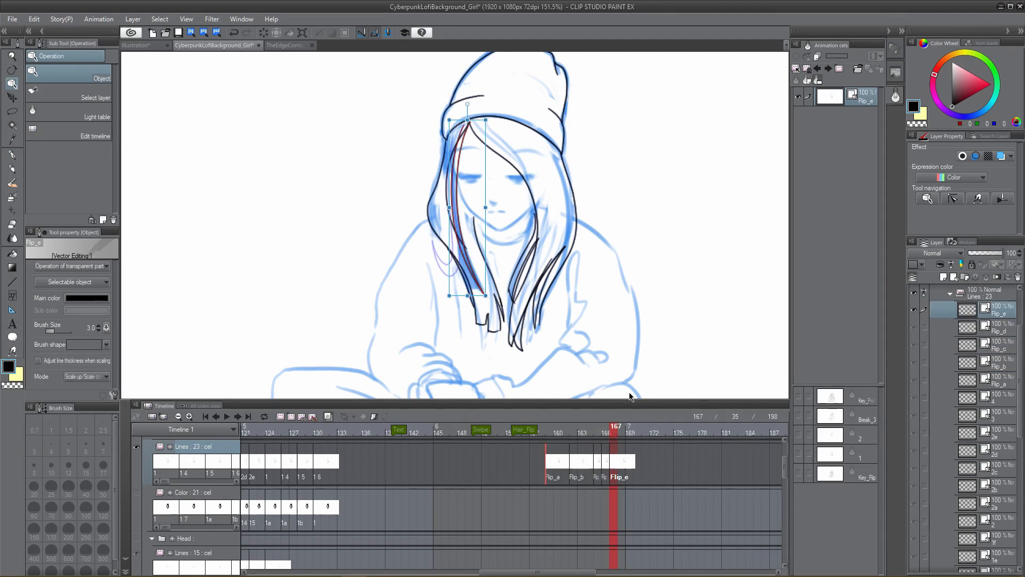
right_click(619, 462)
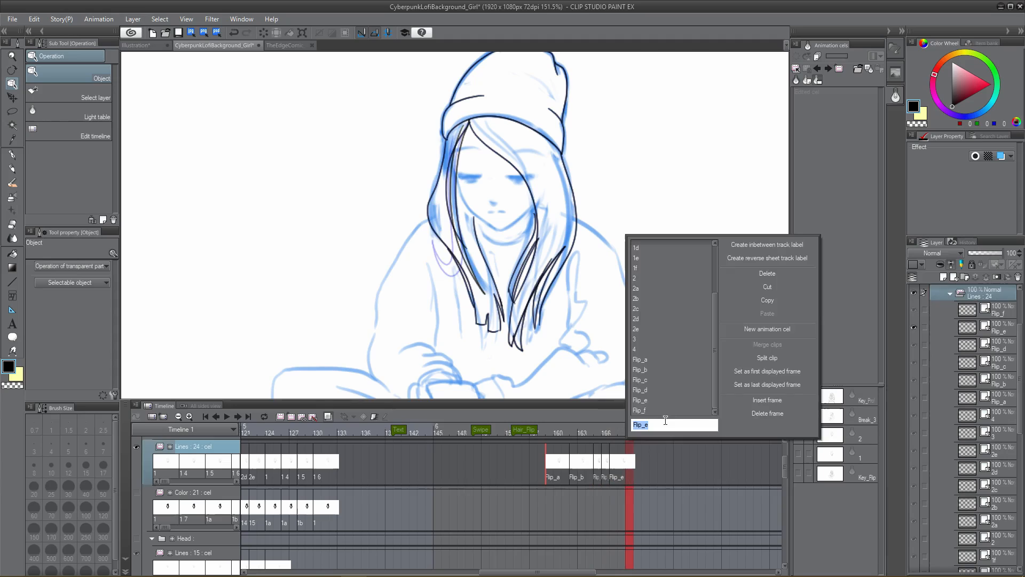
left_click(767, 329)
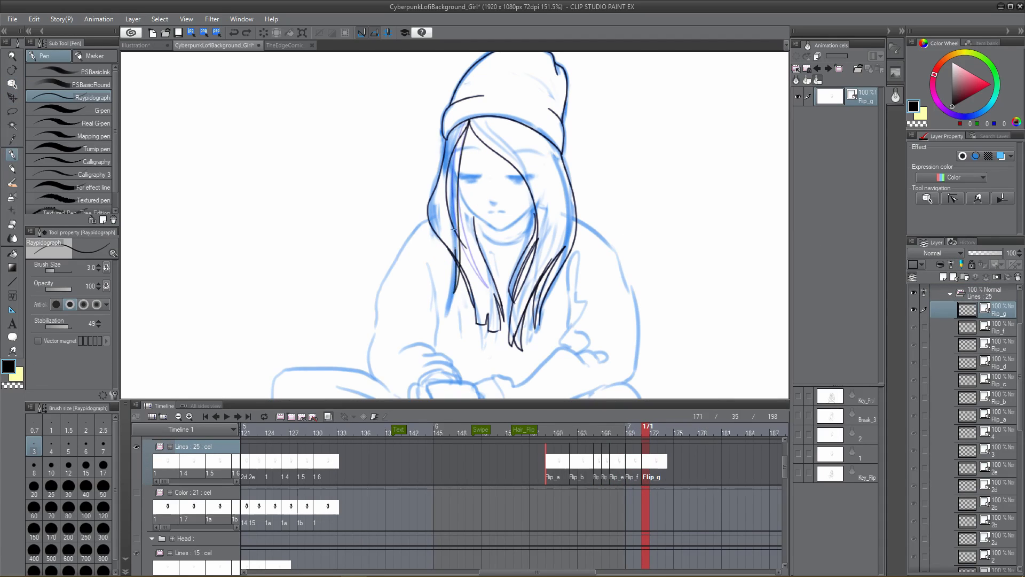
left_click(607, 426)
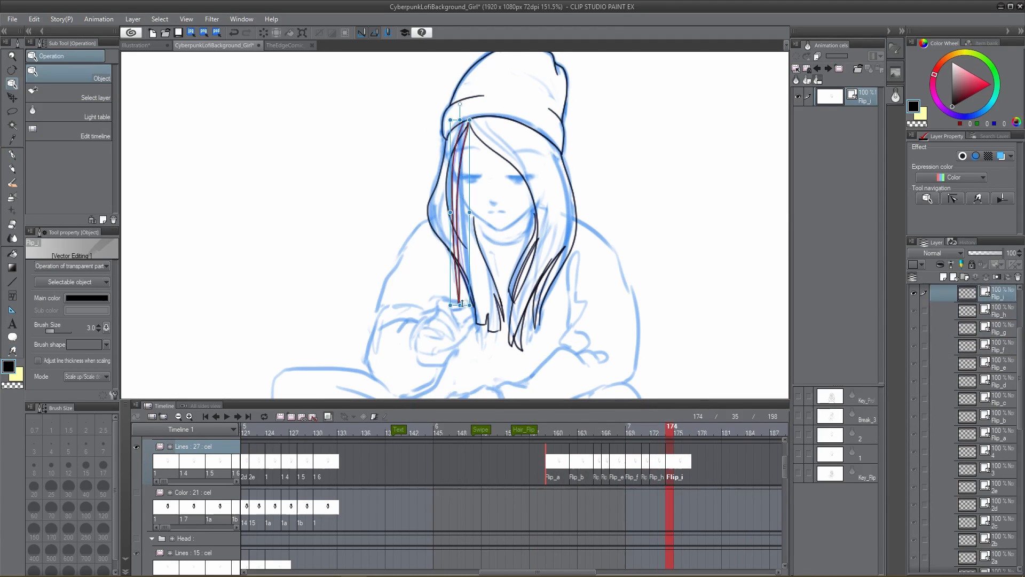
left_click(11, 154)
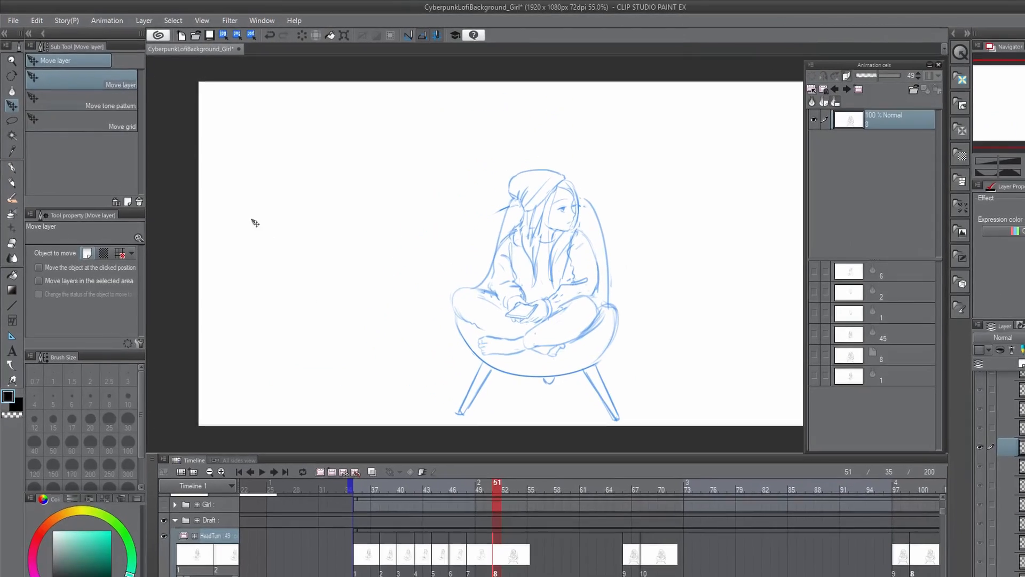
Look up Duplicate Layer under Layer in File > Shortcut Settings (Alt+D).
left_click(11, 20)
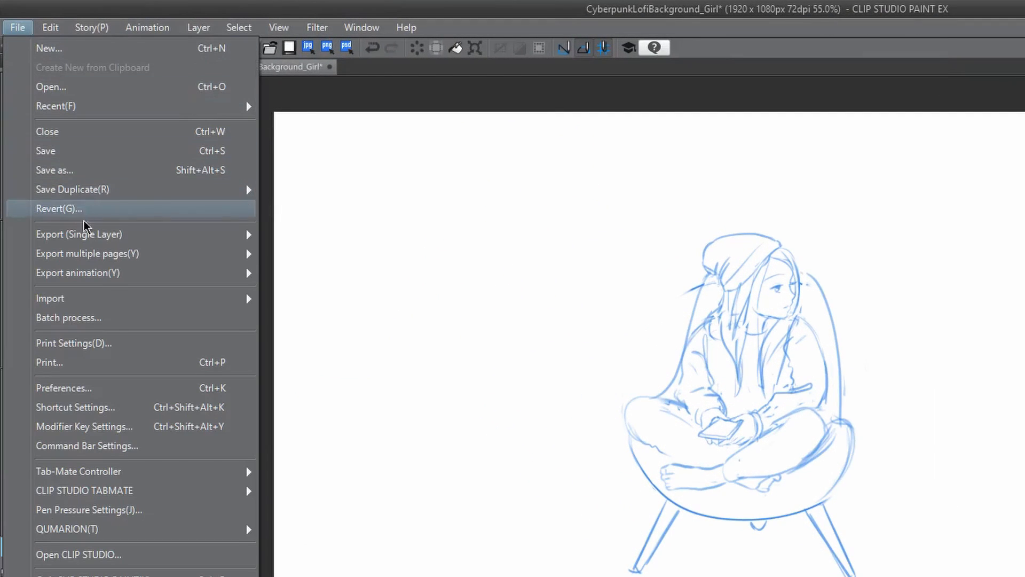
left_click(75, 407)
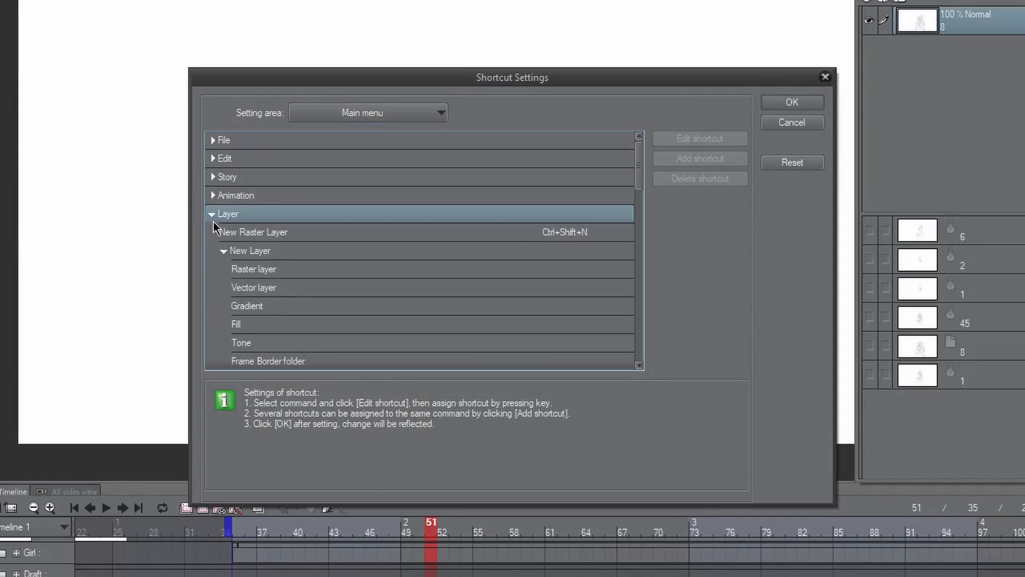
left_click(212, 213)
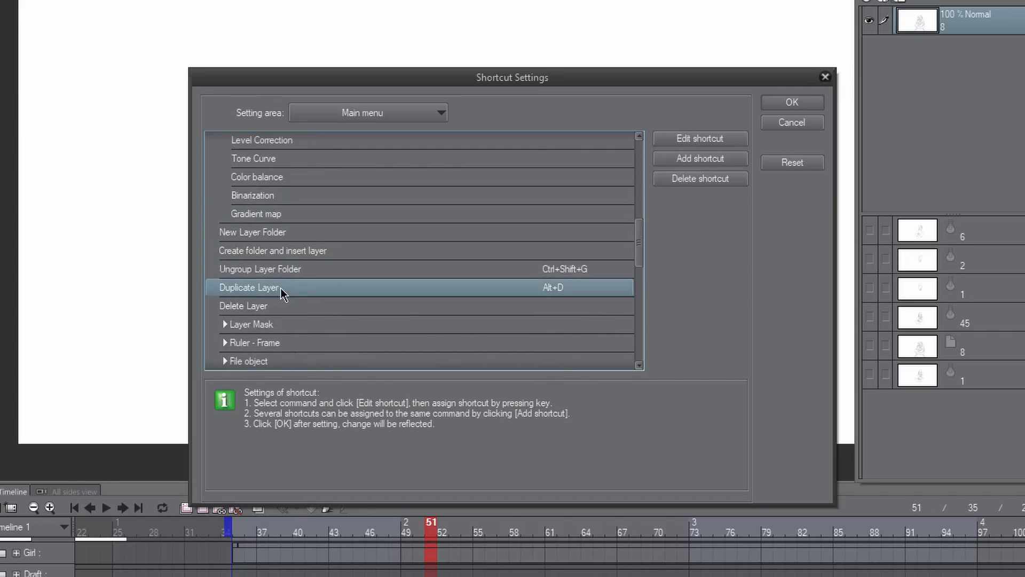
left_click(699, 138)
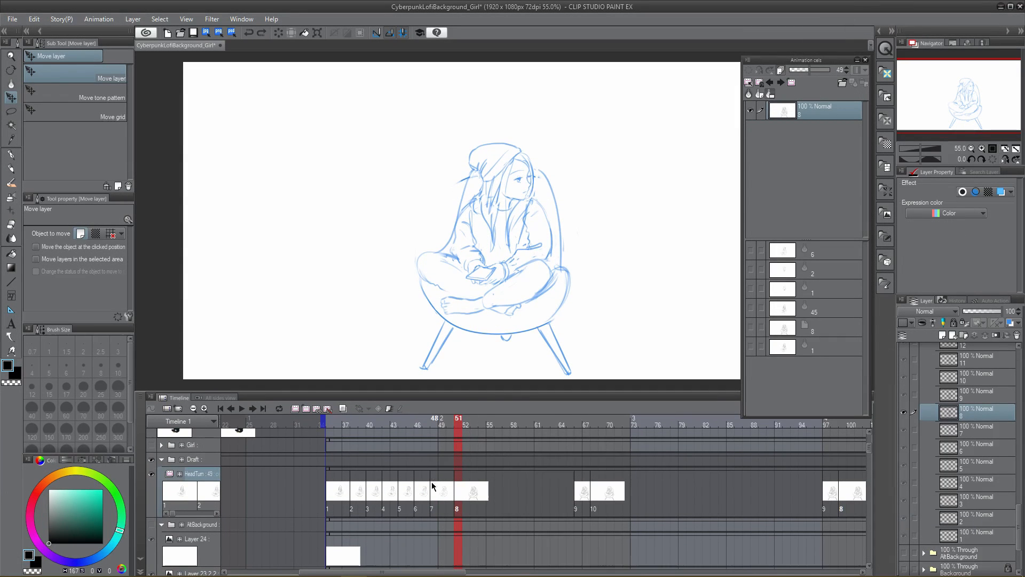
Select HeadTurn cel 8 at frame 51 and duplicate its layer with Alt+D as cel 8a.
left_click(433, 424)
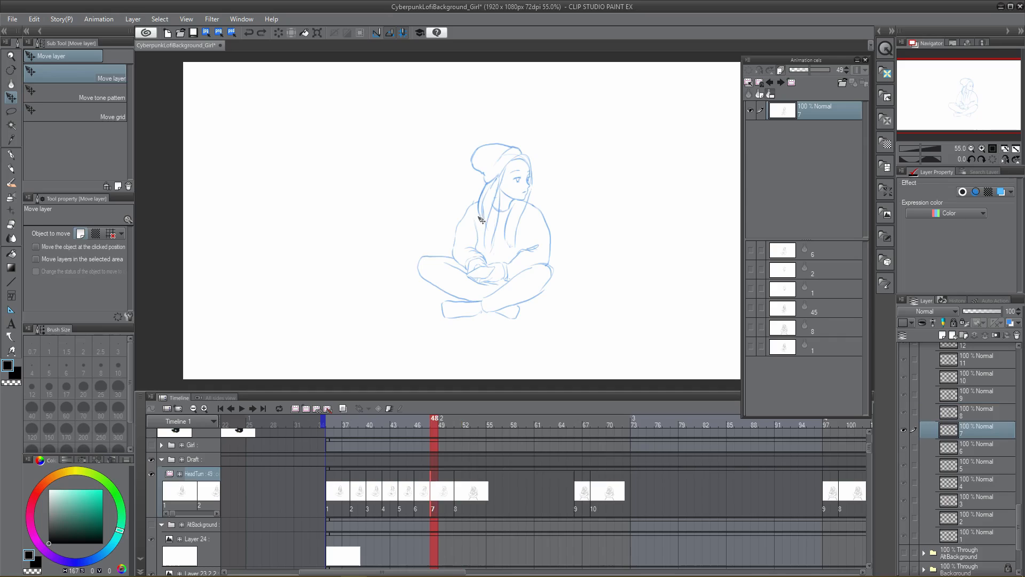
left_click(458, 417)
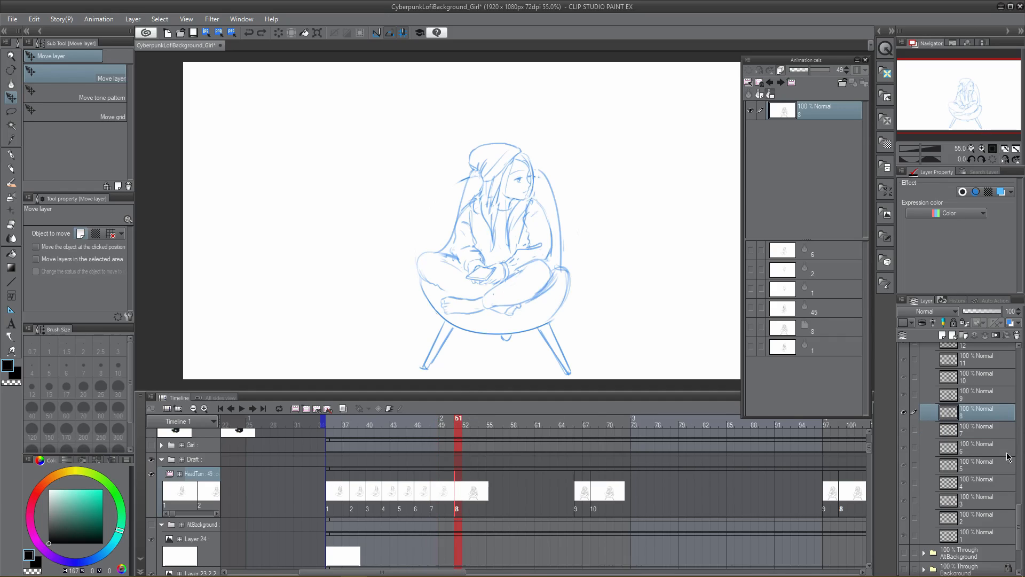
mouse_move(961, 424)
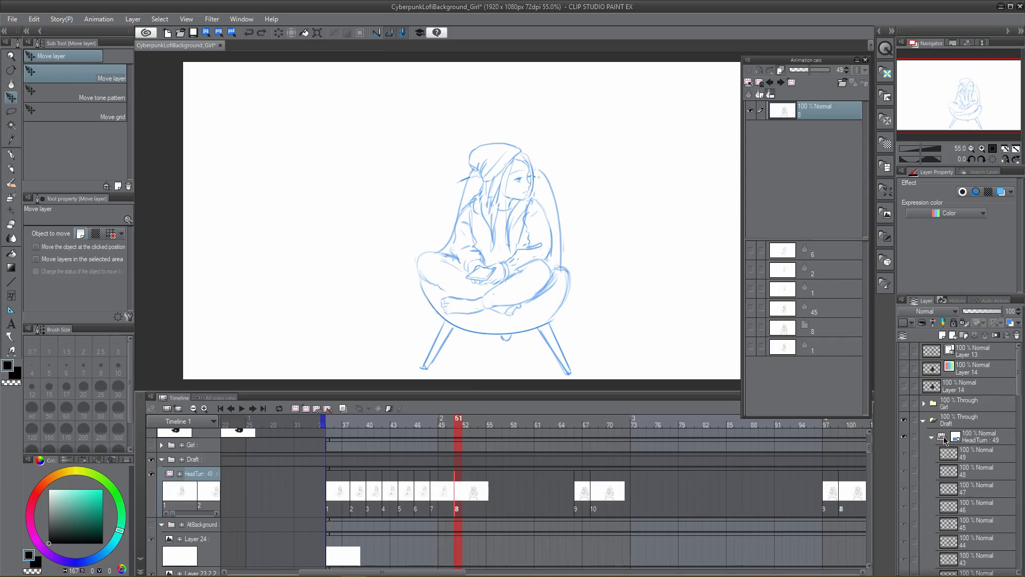
left_click(410, 418)
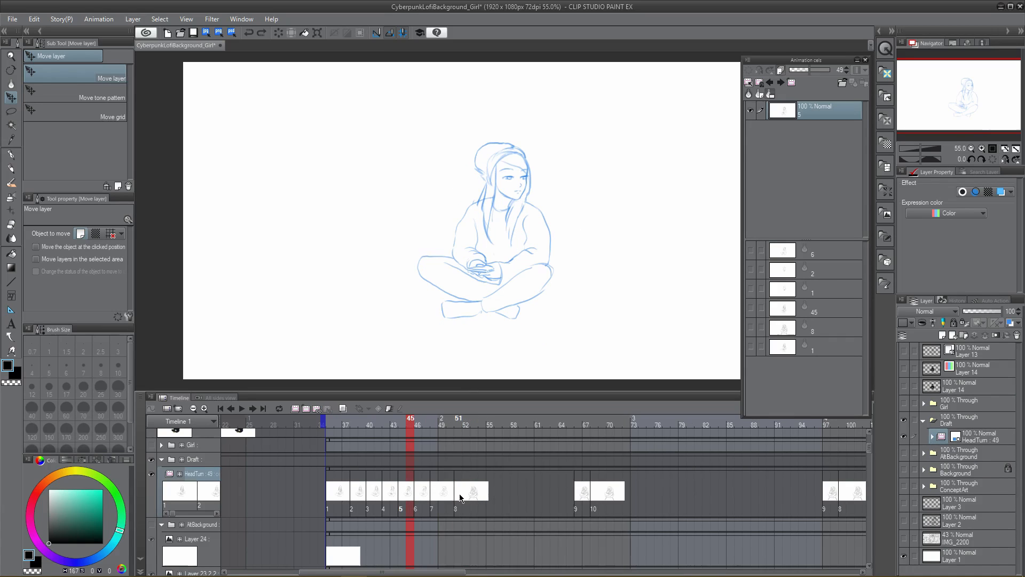
left_click(458, 419)
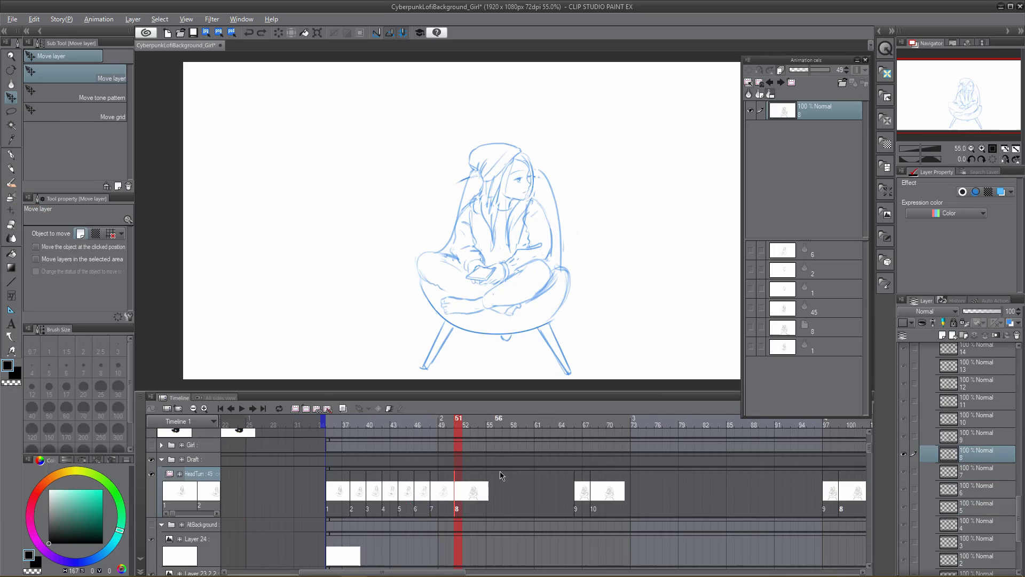
key("alt+d")
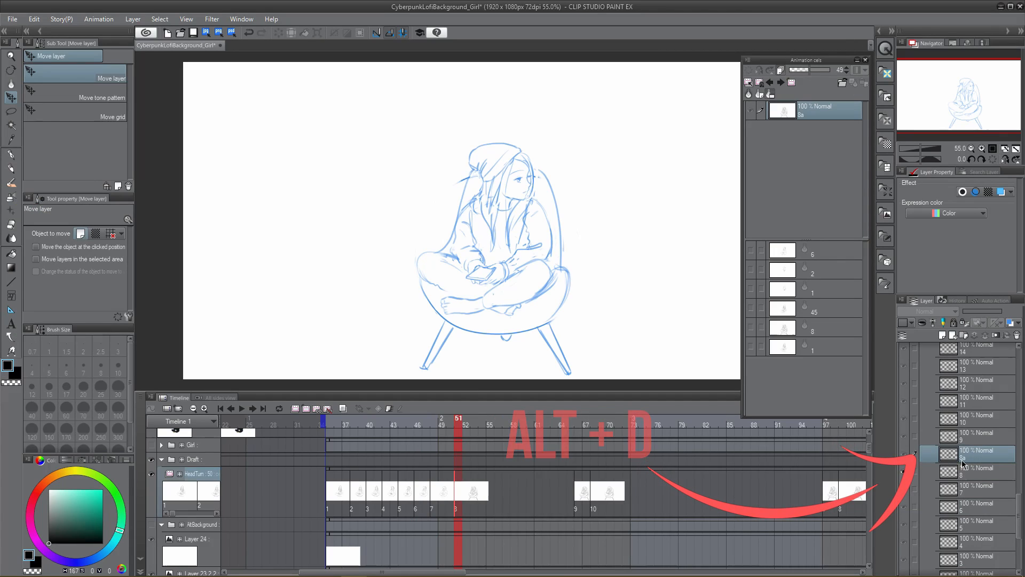
key("alt+d")
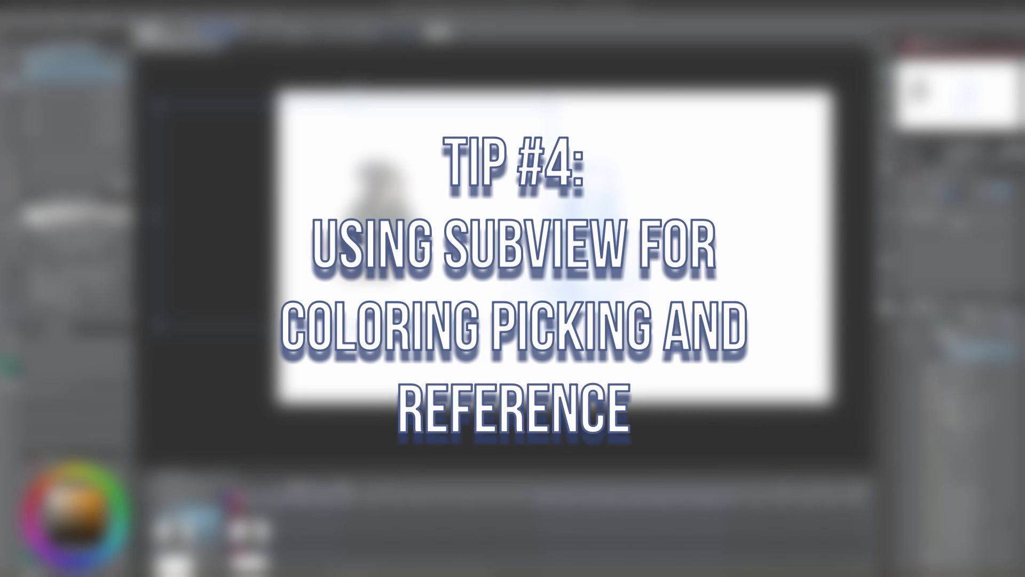
Try File > Import for a reference image, then cancel the Open dialog without importing.
left_click(12, 18)
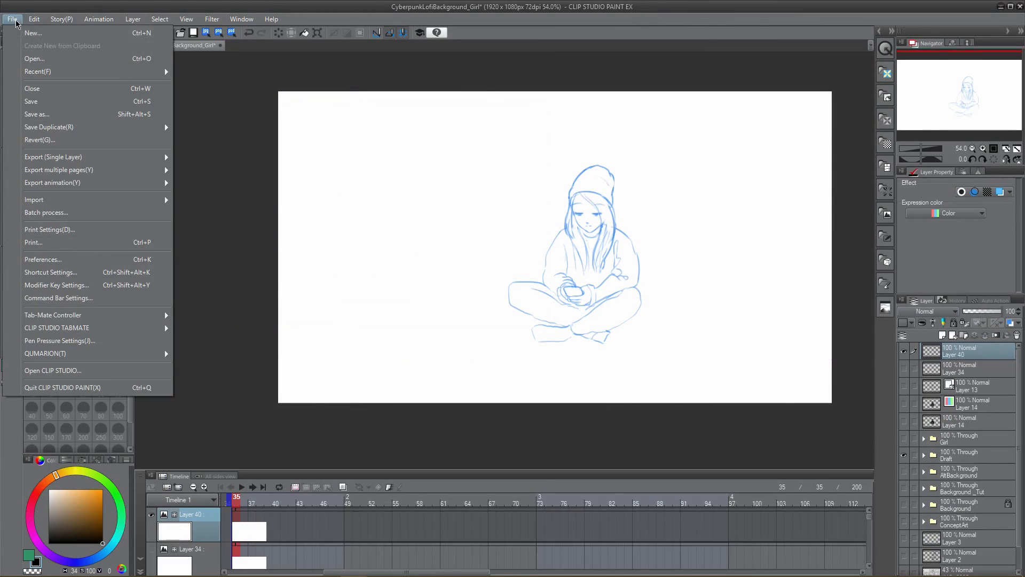
left_click(34, 58)
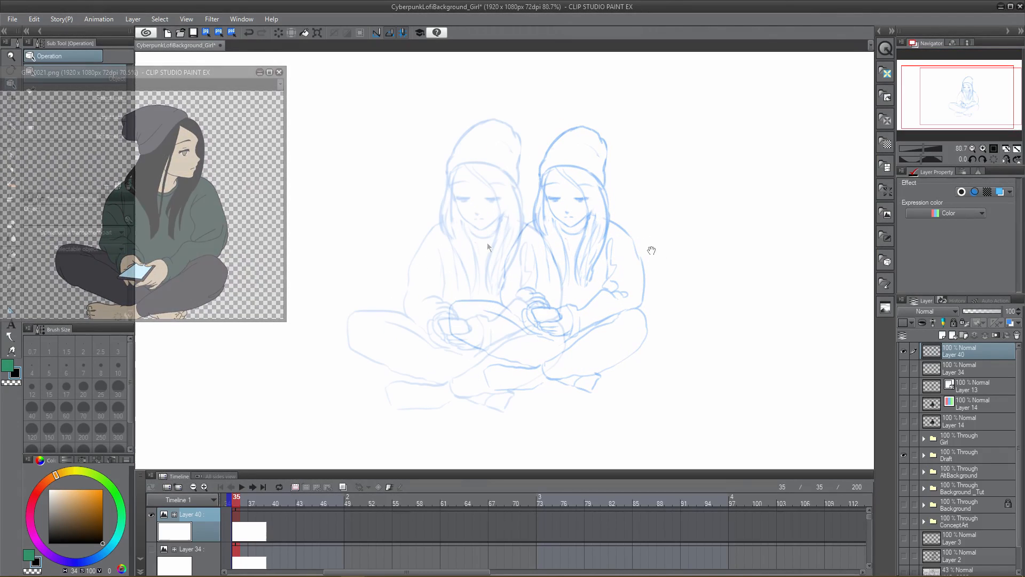
left_click(12, 19)
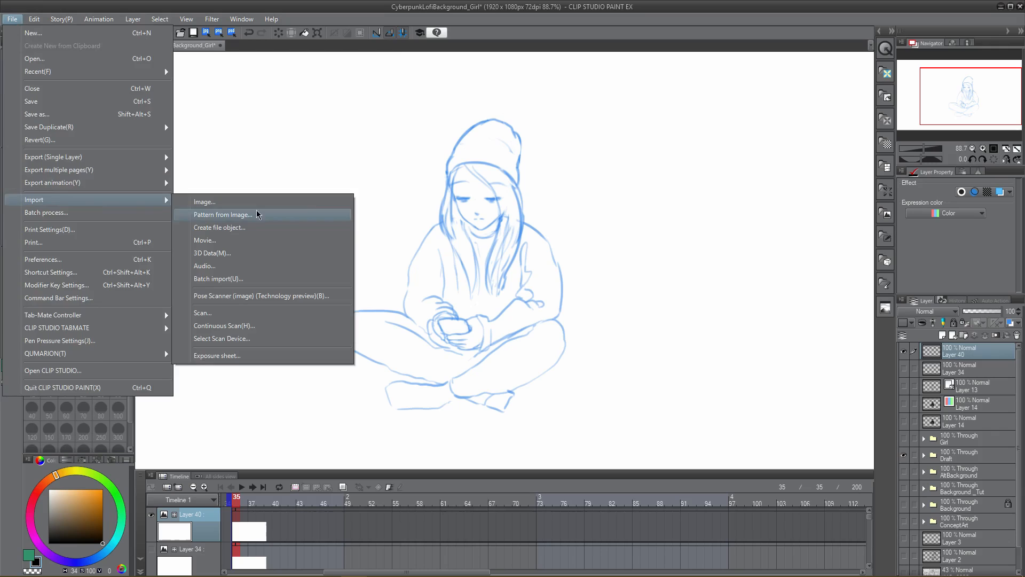
left_click(204, 202)
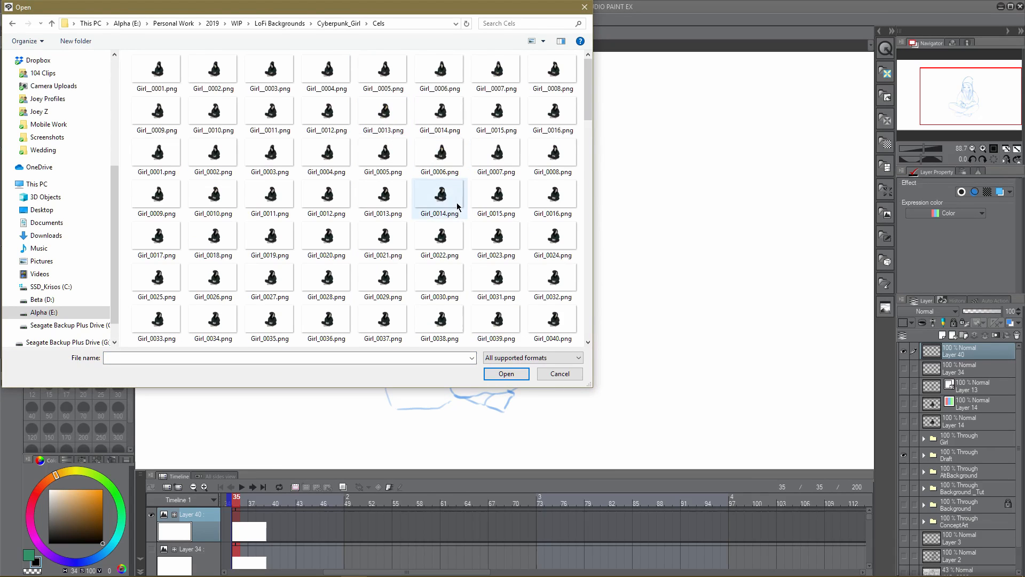
left_click(505, 374)
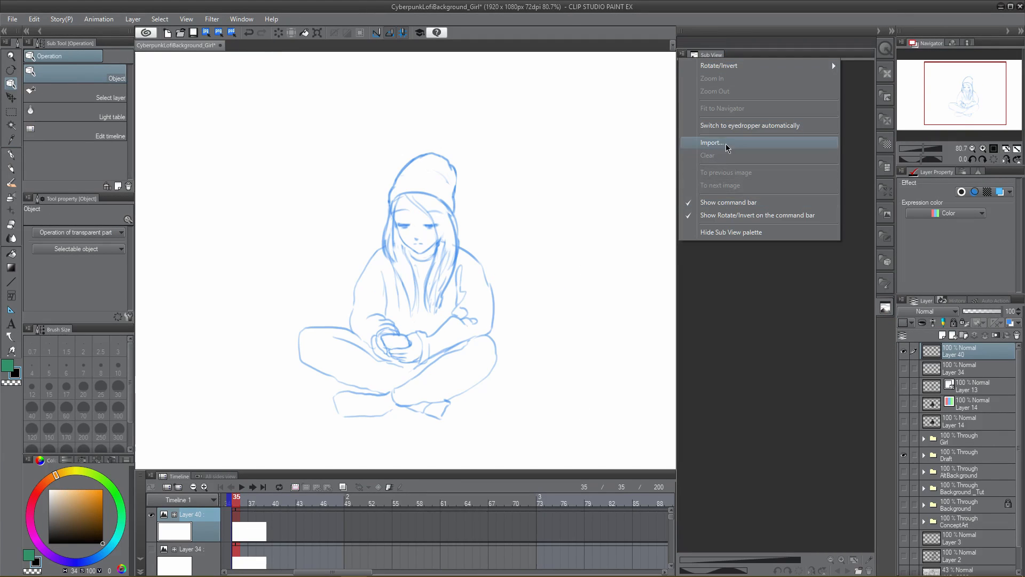
Import the coloured seated-girl reference image into the Sub View palette.
left_click(712, 142)
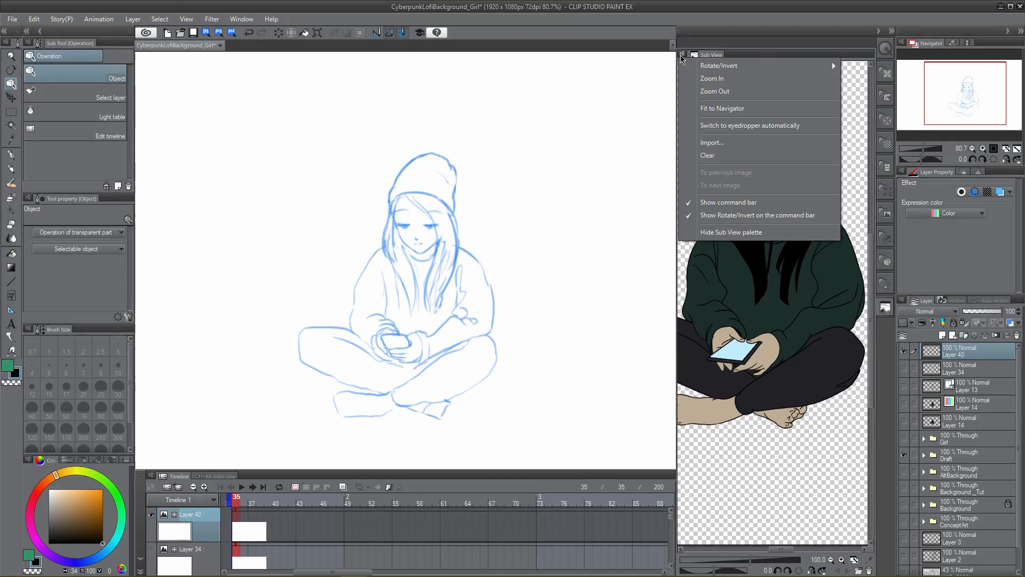
mouse_move(750, 125)
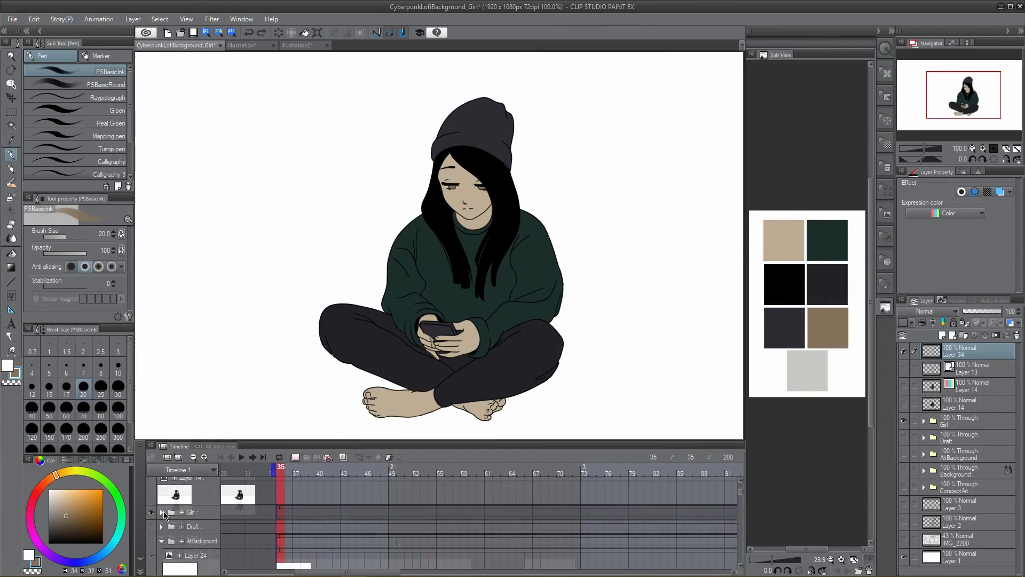
Expand the Girl folder in the Layer palette to show its part folders.
left_click(162, 512)
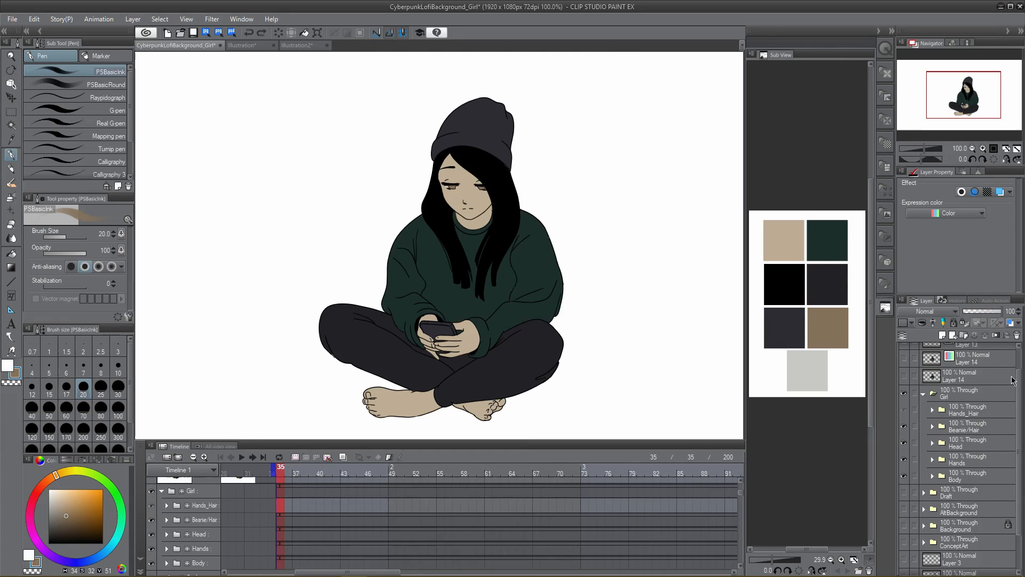
mouse_move(1007, 378)
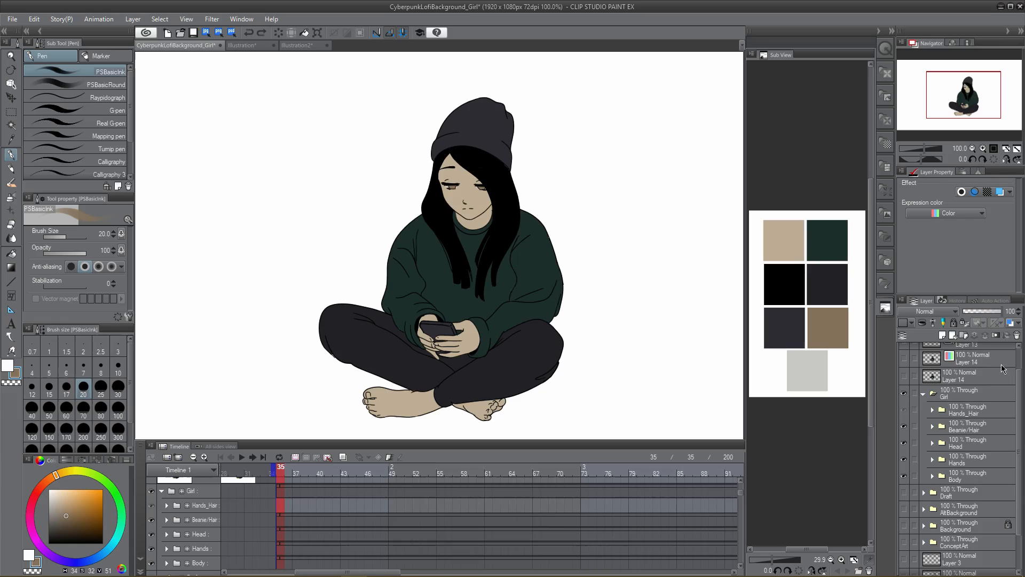
mouse_move(964, 397)
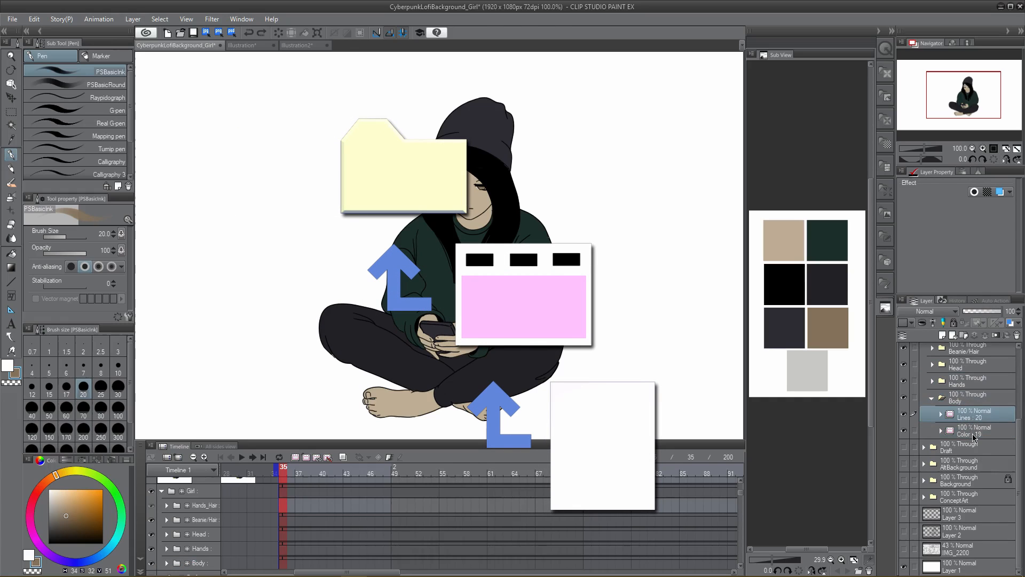
Collapse the Body folder so the HeadTurn track's cel names come into view.
left_click(975, 430)
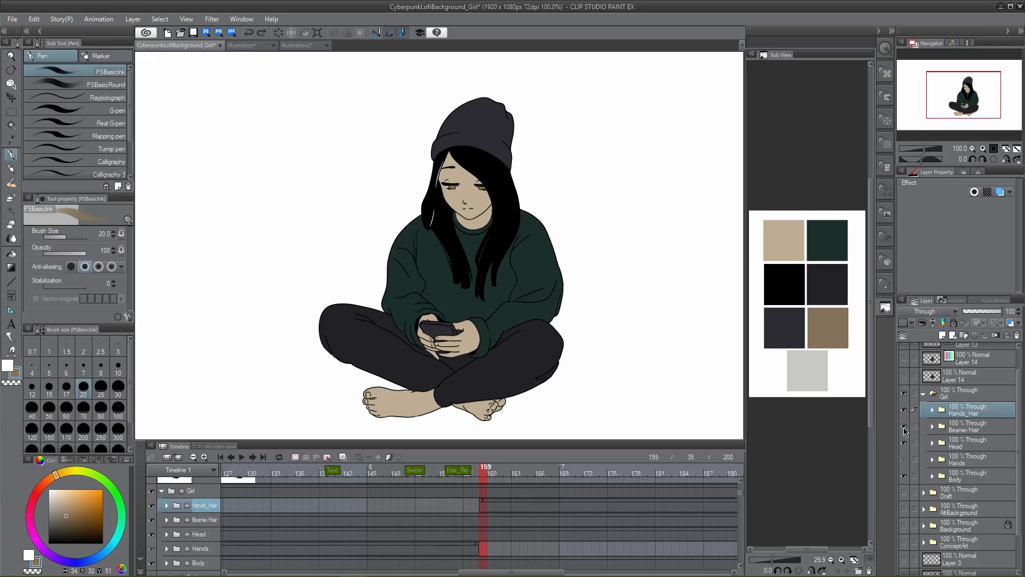
mouse_move(906, 468)
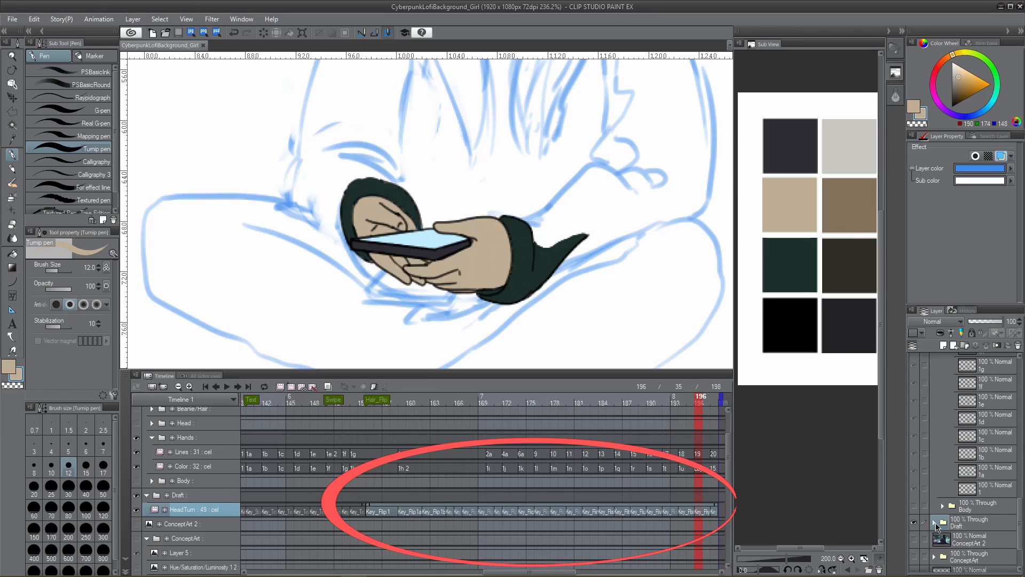
Rename the expanded HeadTurn folder's cels sequentially via Edit track > Rename in order of timeline.
left_click(936, 468)
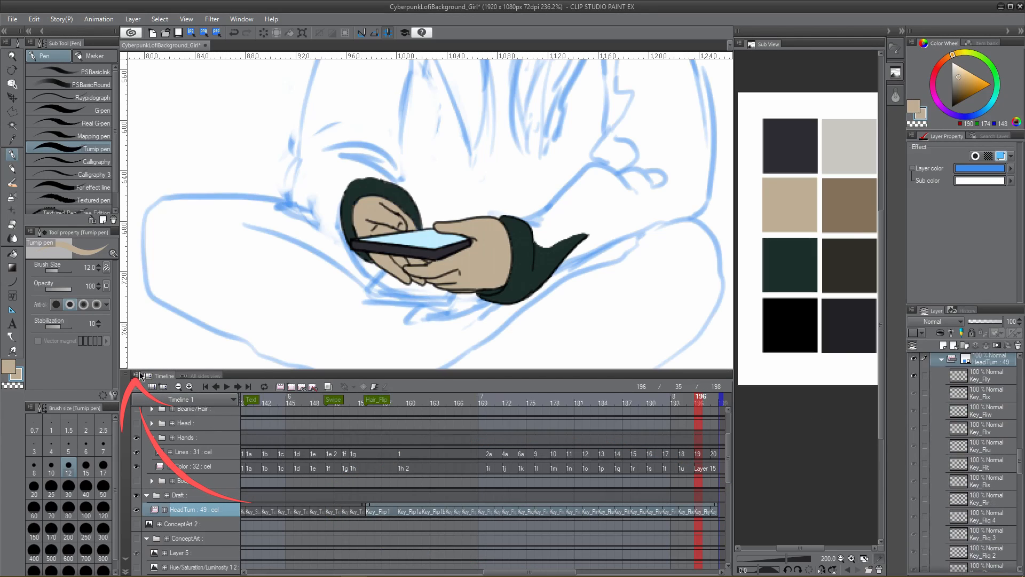
left_click(136, 375)
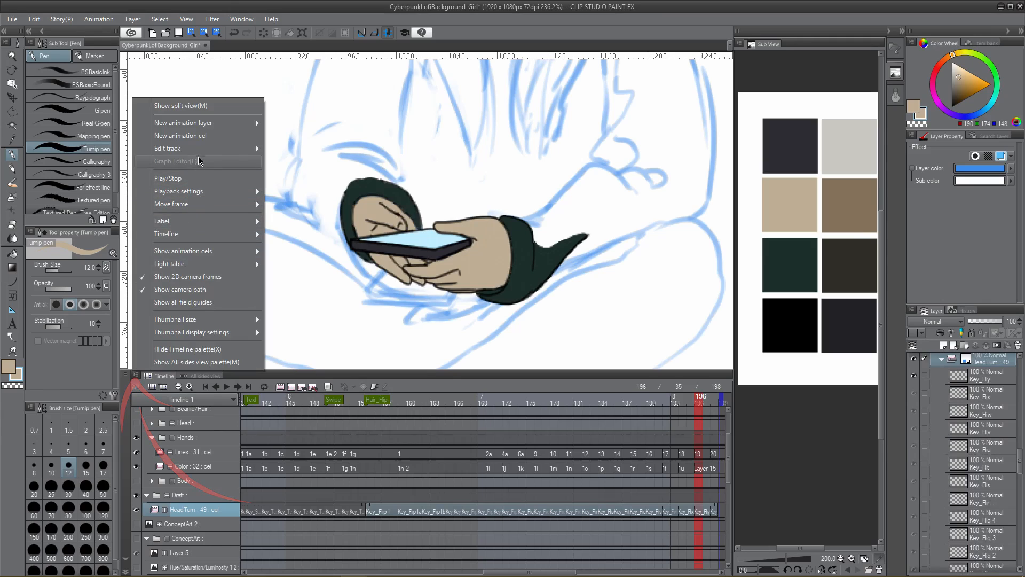
left_click(168, 147)
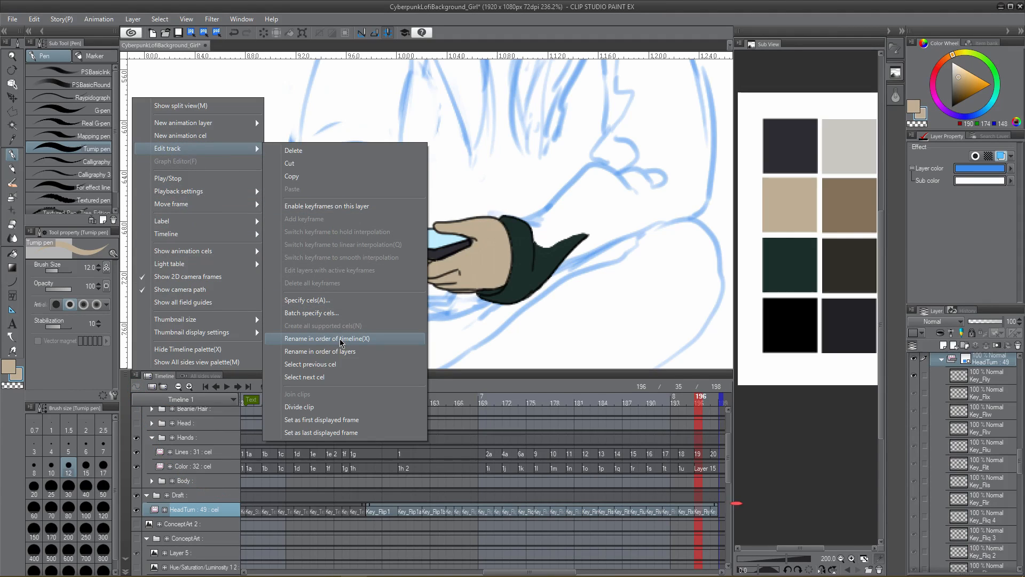
left_click(328, 338)
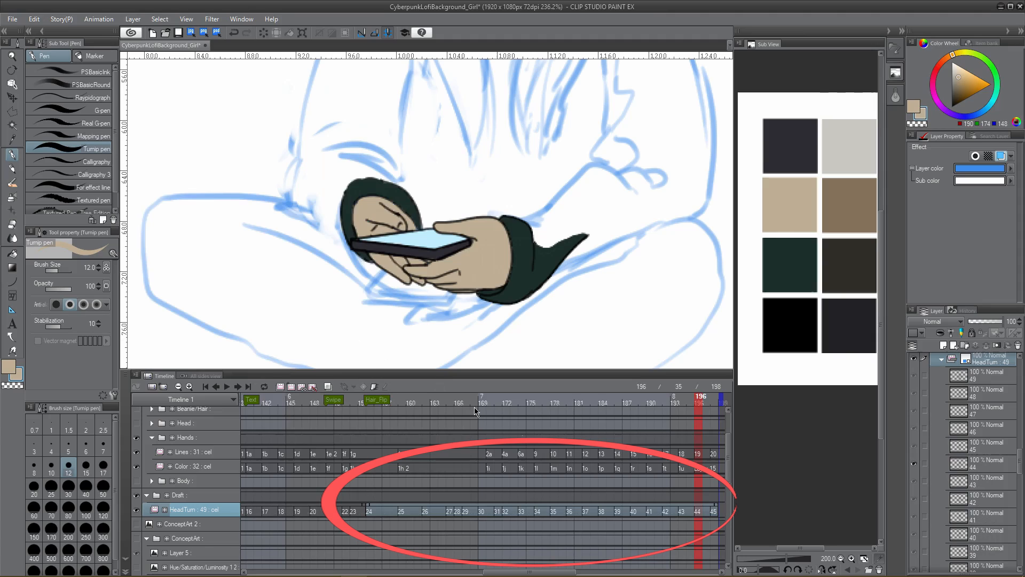
left_click(99, 18)
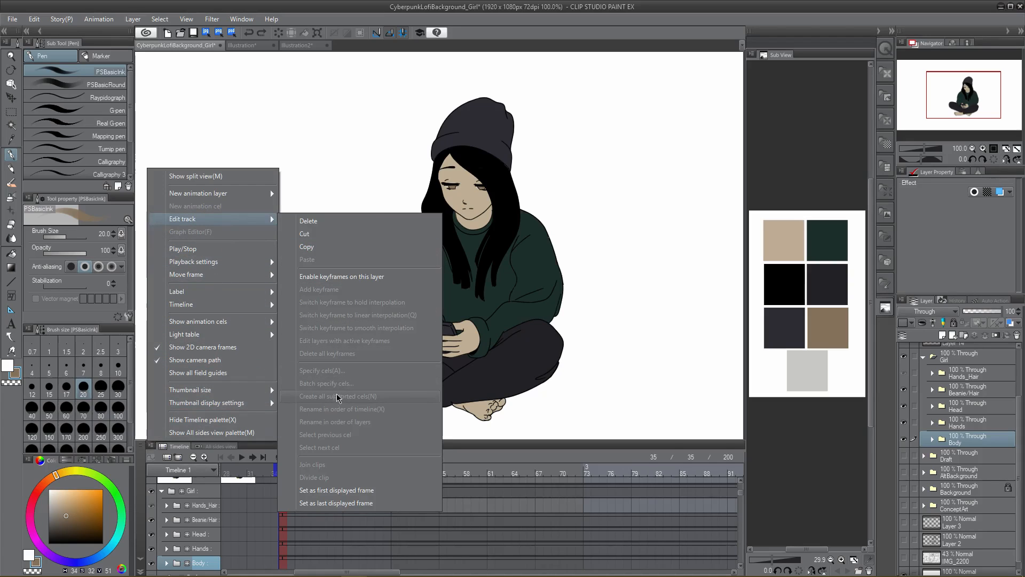
mouse_move(339, 374)
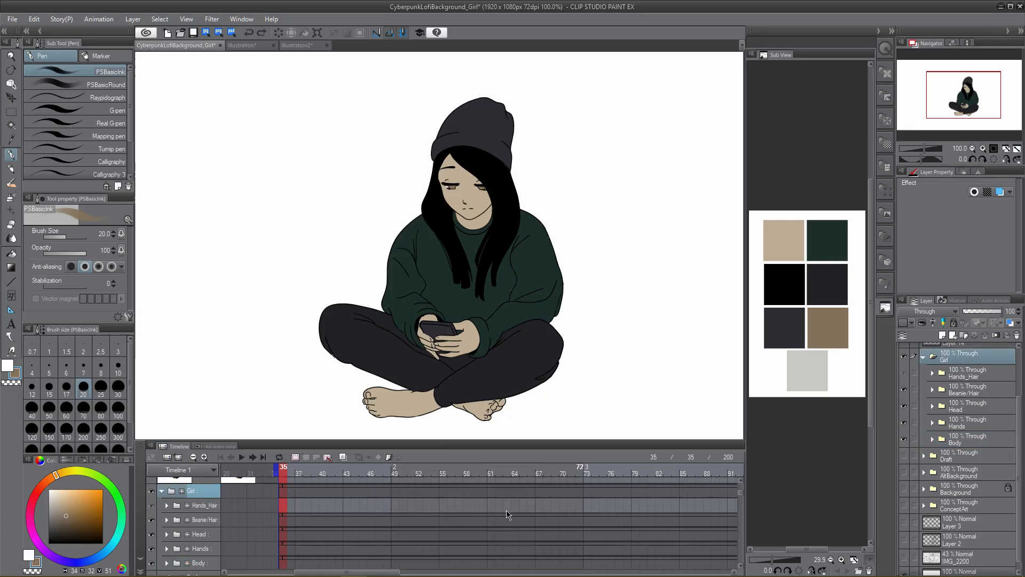
Rename the Body Lines cels 1 to 5 in timeline order, then bring up Batch specify cels.
left_click(931, 439)
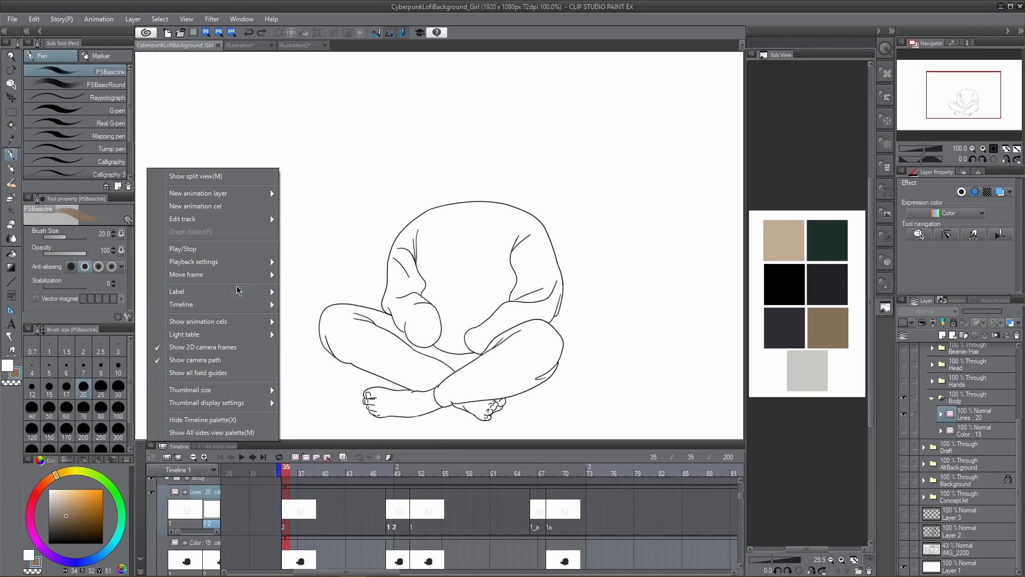
left_click(183, 217)
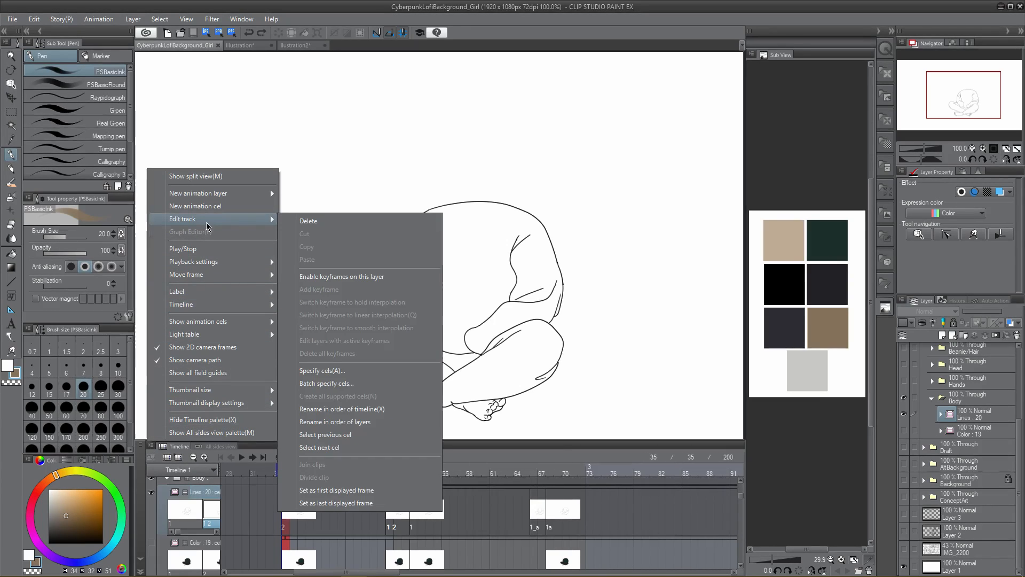
mouse_move(342, 410)
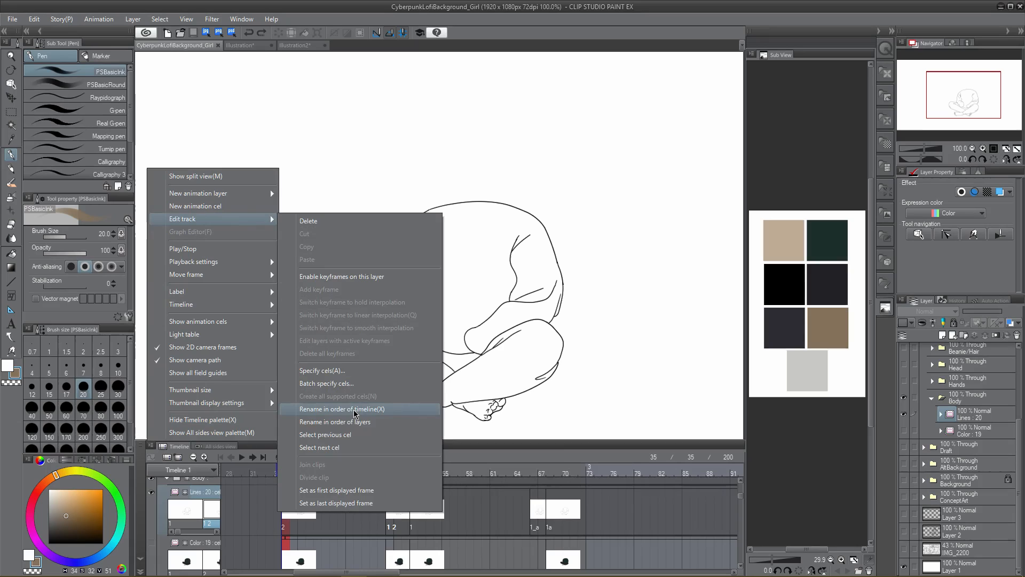
left_click(343, 409)
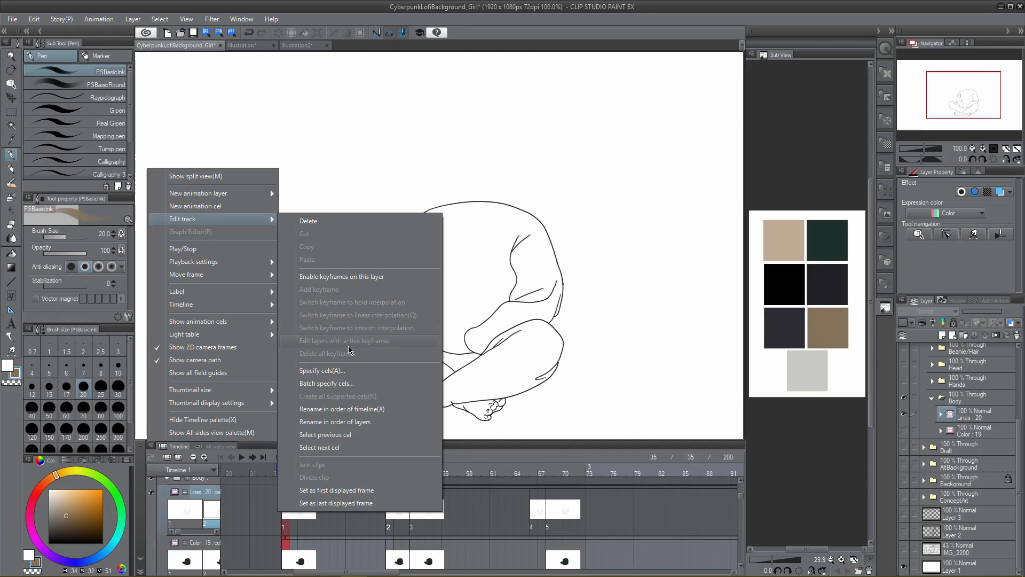
left_click(327, 384)
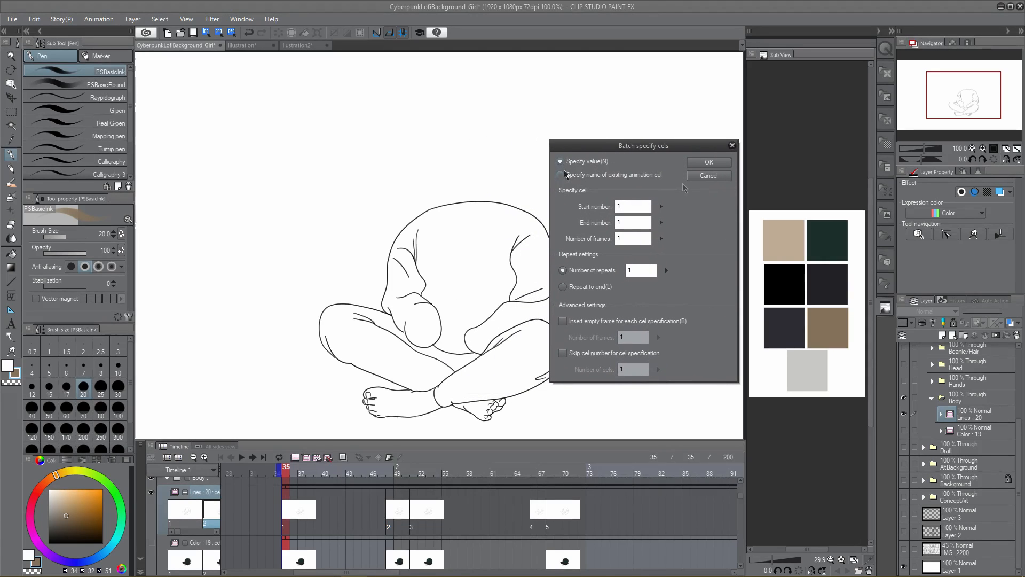
Batch-assign existing cels from start cel 20 to end cel 1, three frames each, and confirm.
left_click(559, 161)
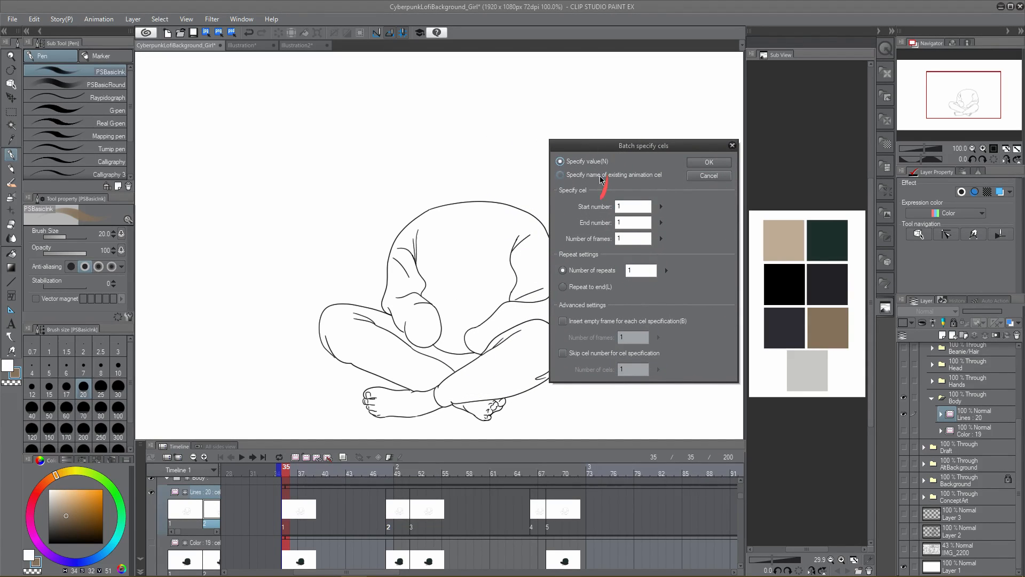
left_click(559, 174)
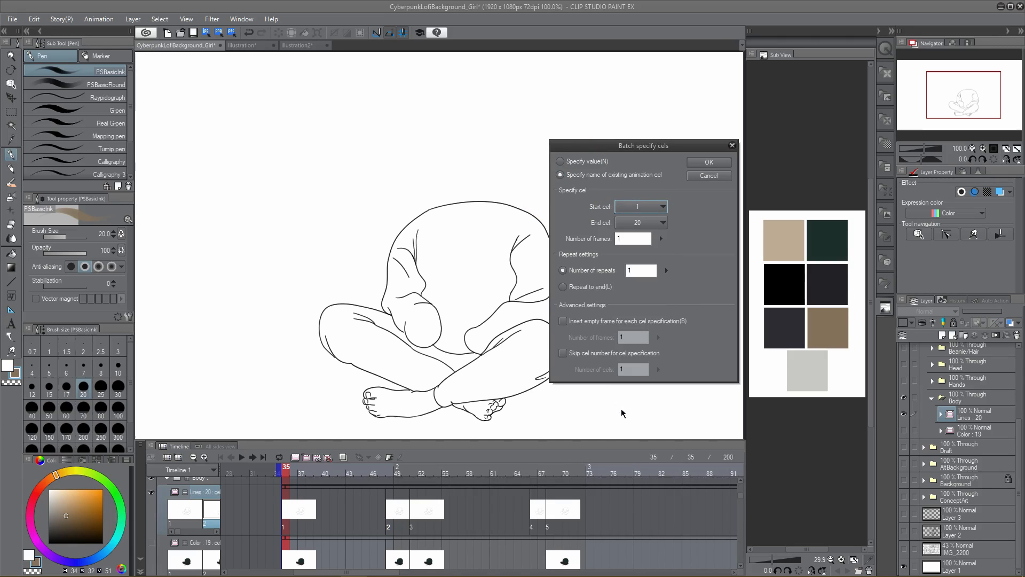
left_click(659, 222)
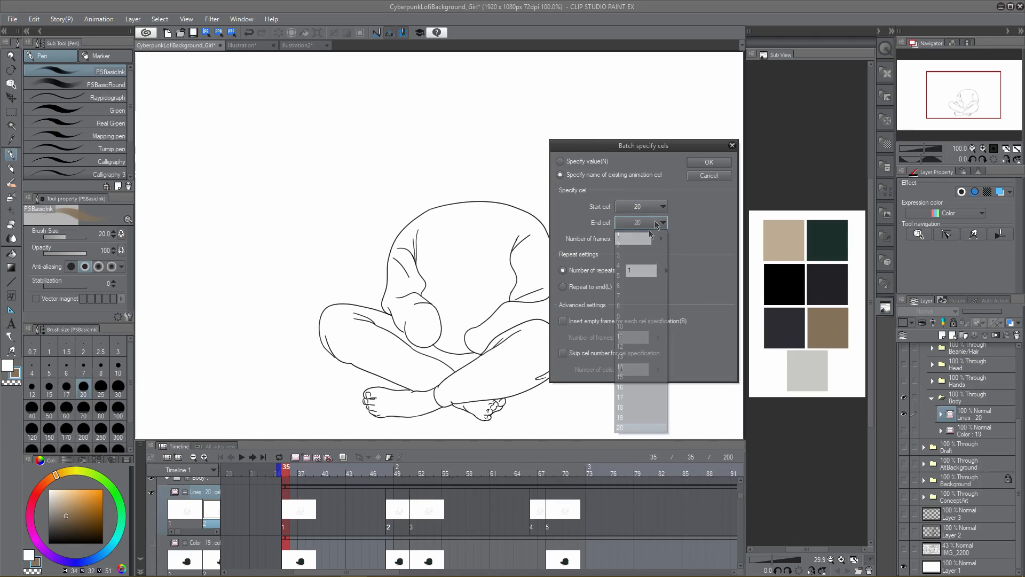
left_click(620, 238)
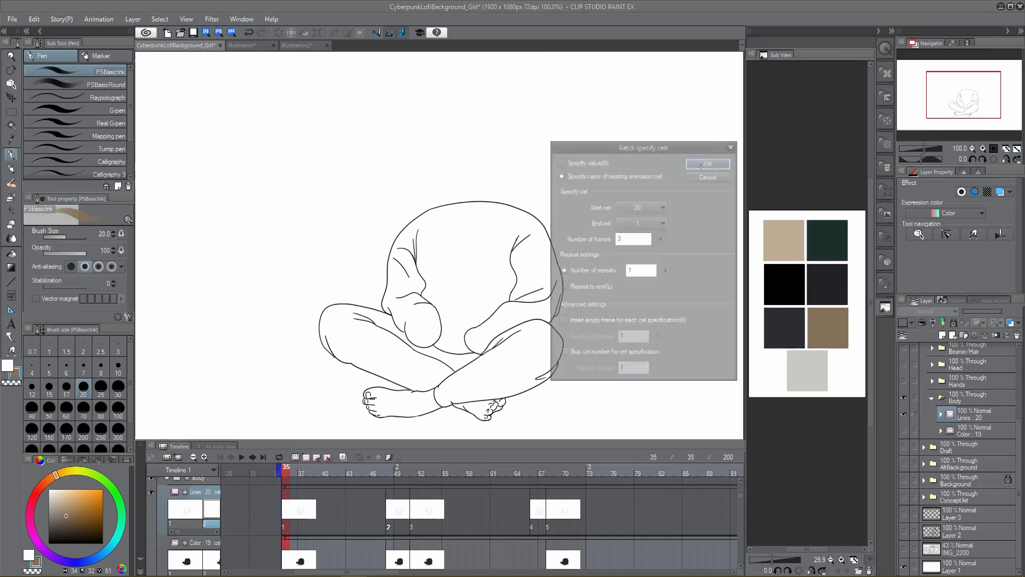
left_click(707, 163)
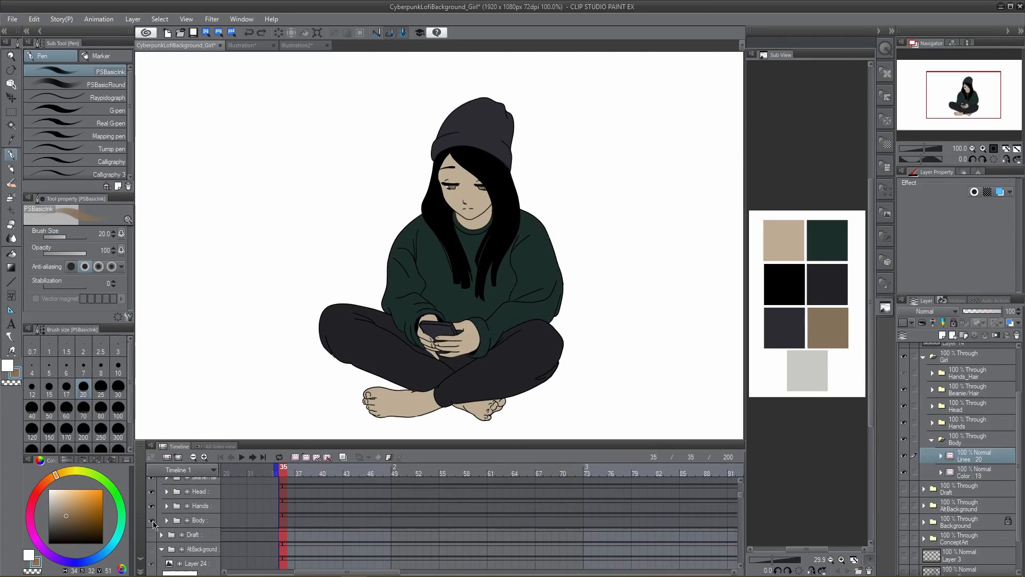
left_click(167, 520)
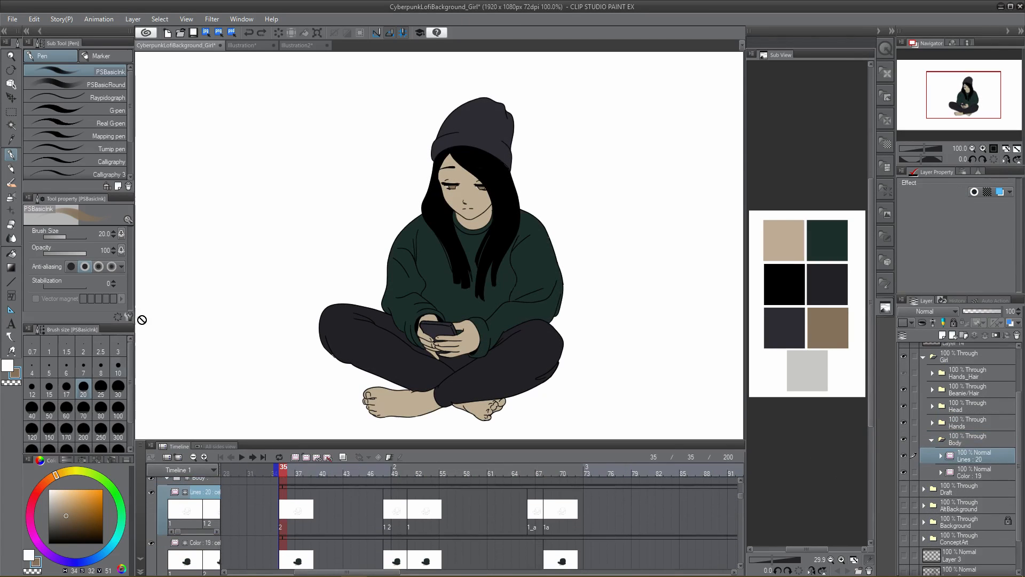